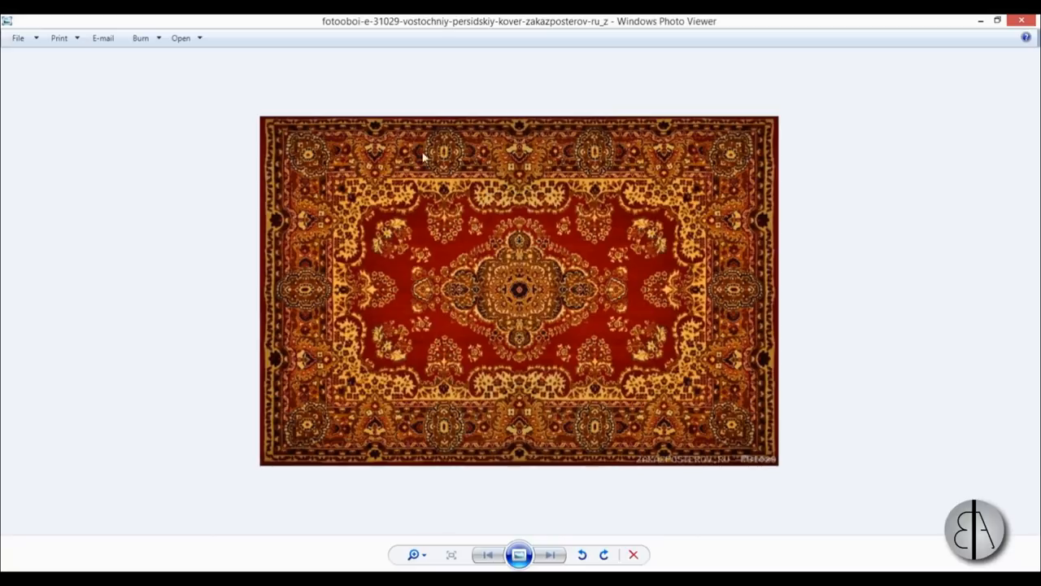
mouse_move(606, 259)
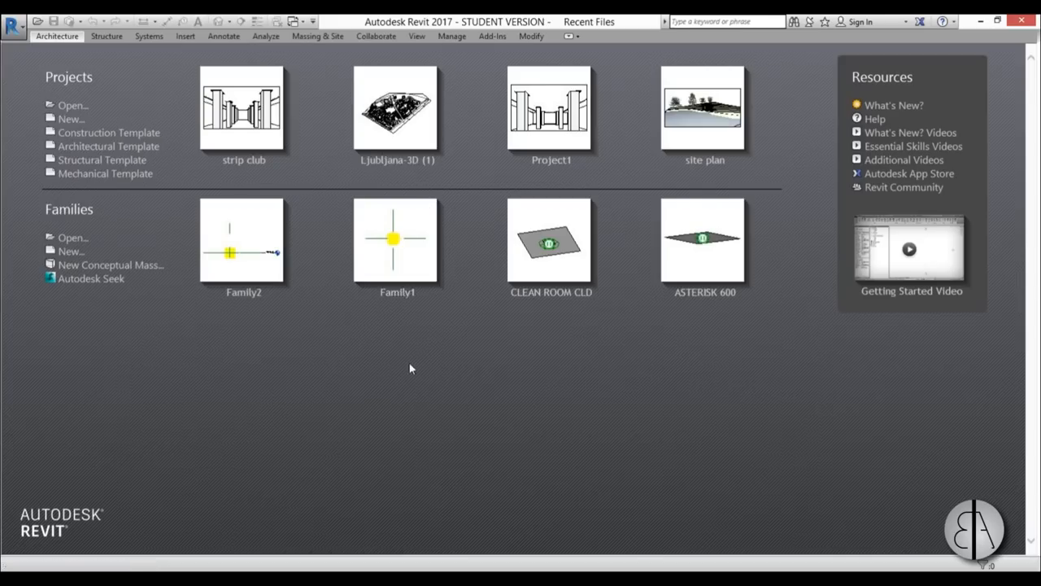
mouse_move(165, 179)
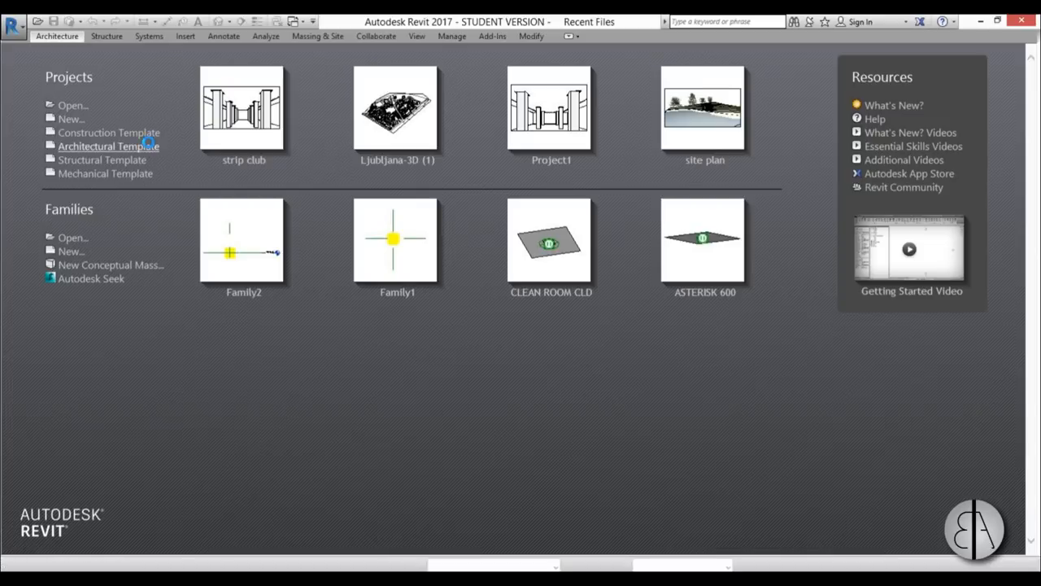
- Create Project1 from the Architectural Template, opening on the Level 1 floor plan
click(107, 146)
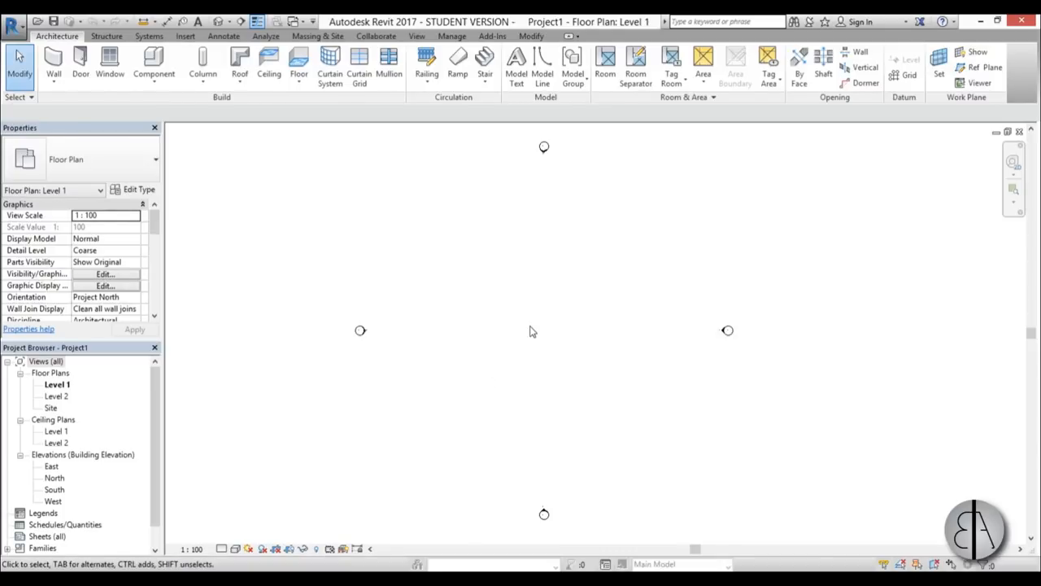
mouse_move(559, 311)
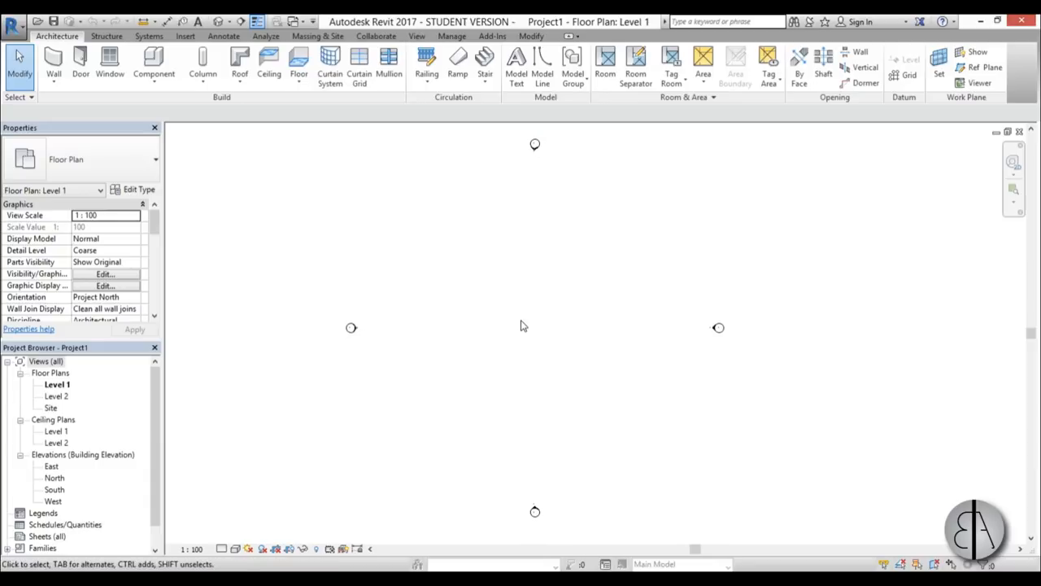
mouse_move(537, 308)
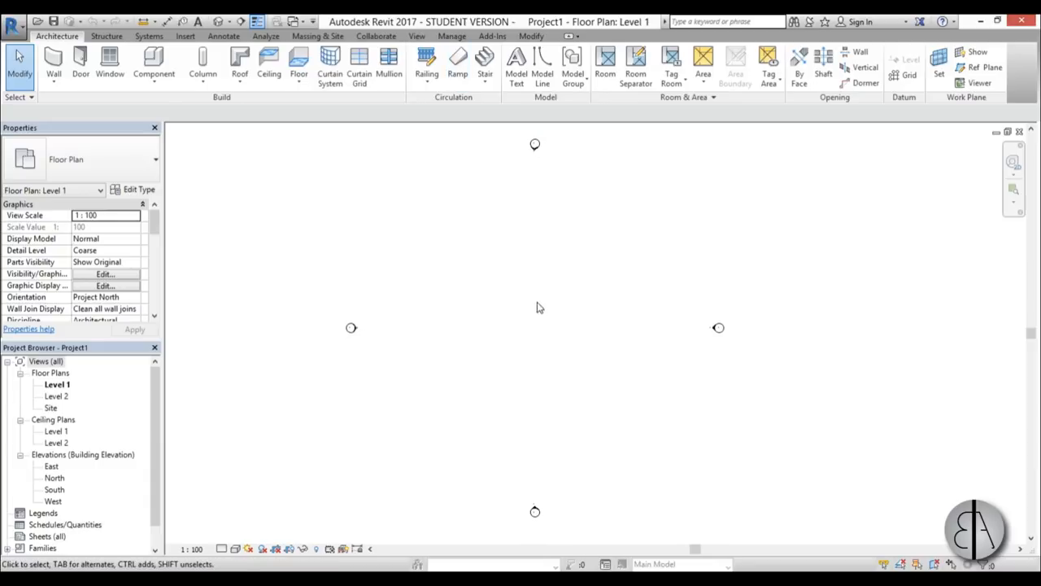
click(186, 36)
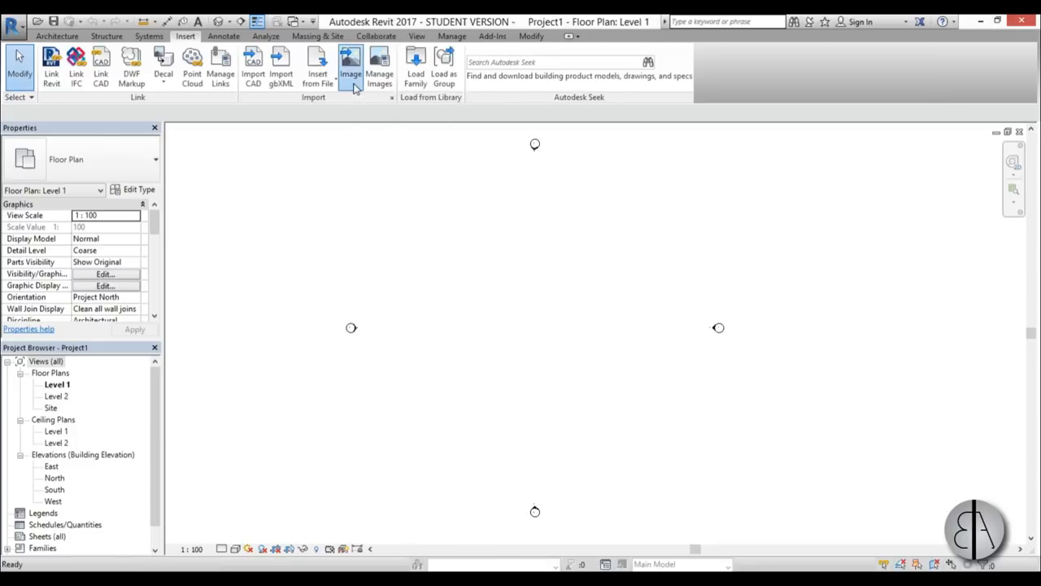
- Place the carpet JPG from the Desktop on Level 1 and measure its width (2822.22)
click(350, 65)
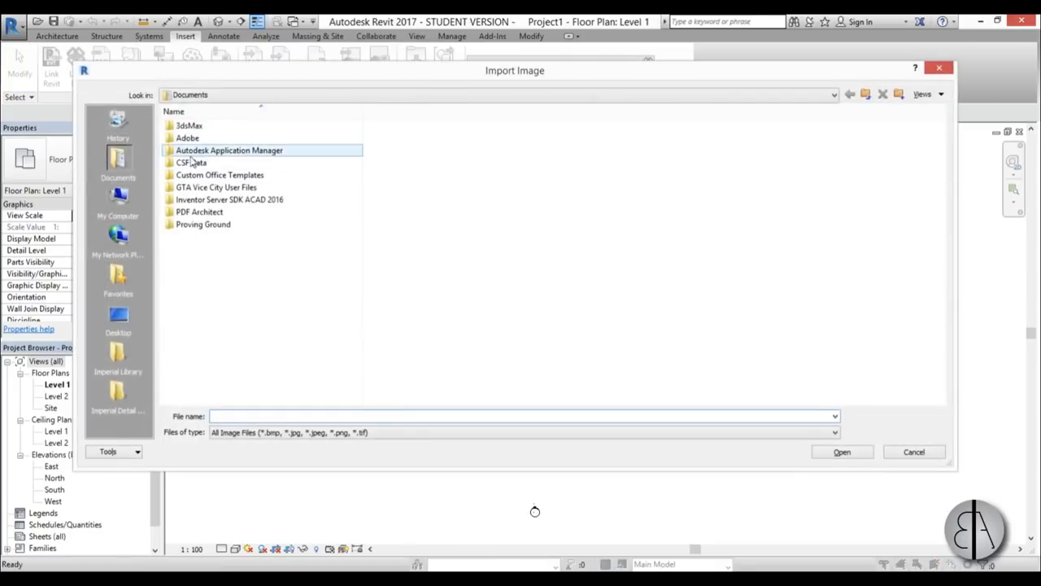
click(118, 318)
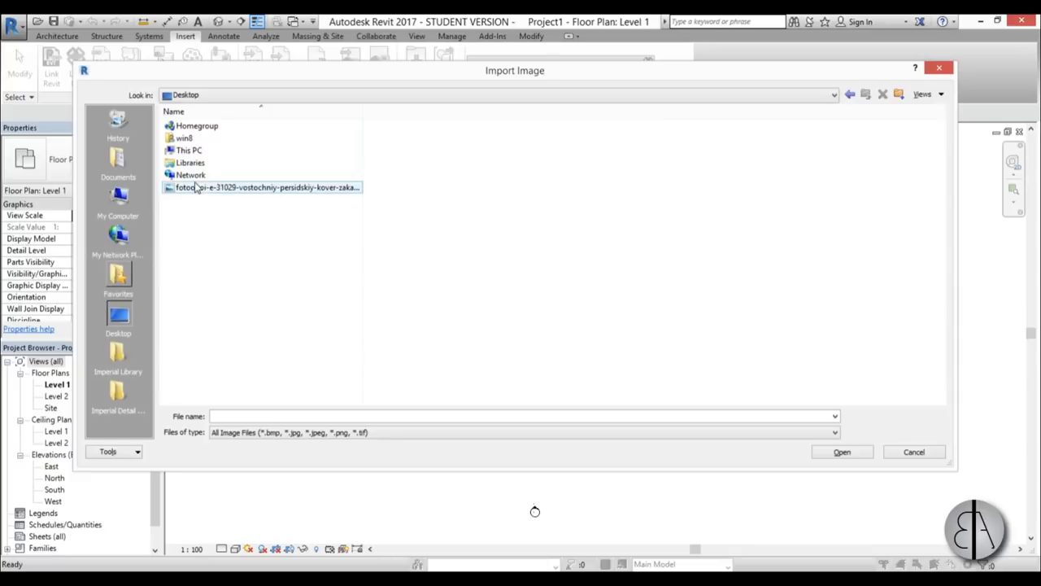
click(842, 452)
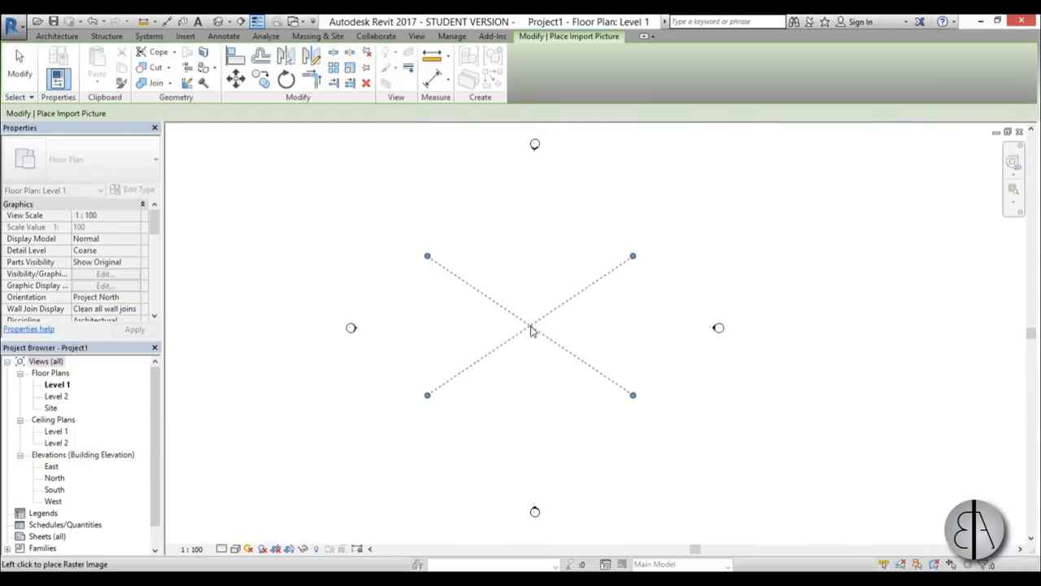
click(535, 331)
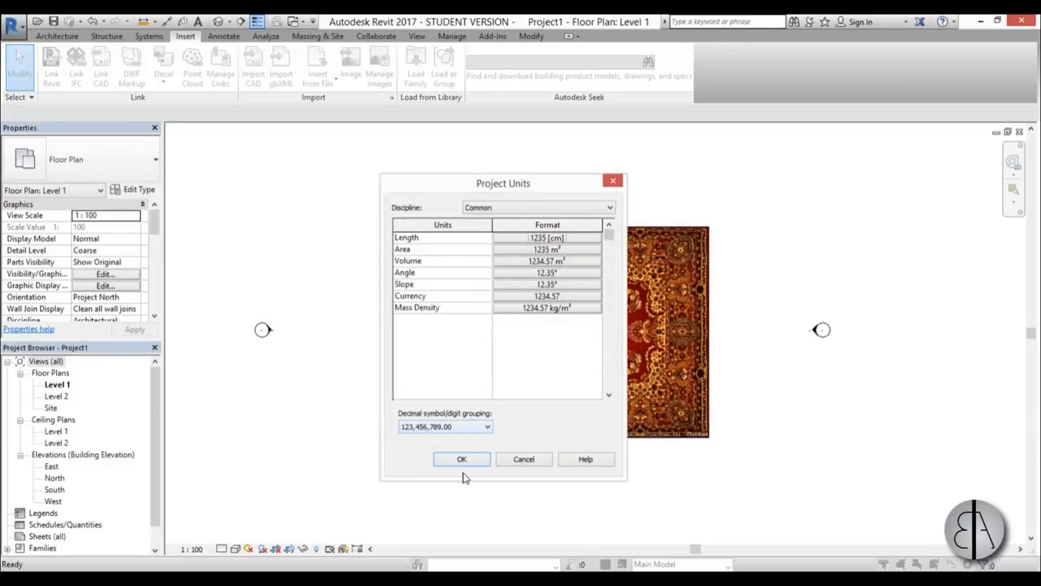
click(461, 459)
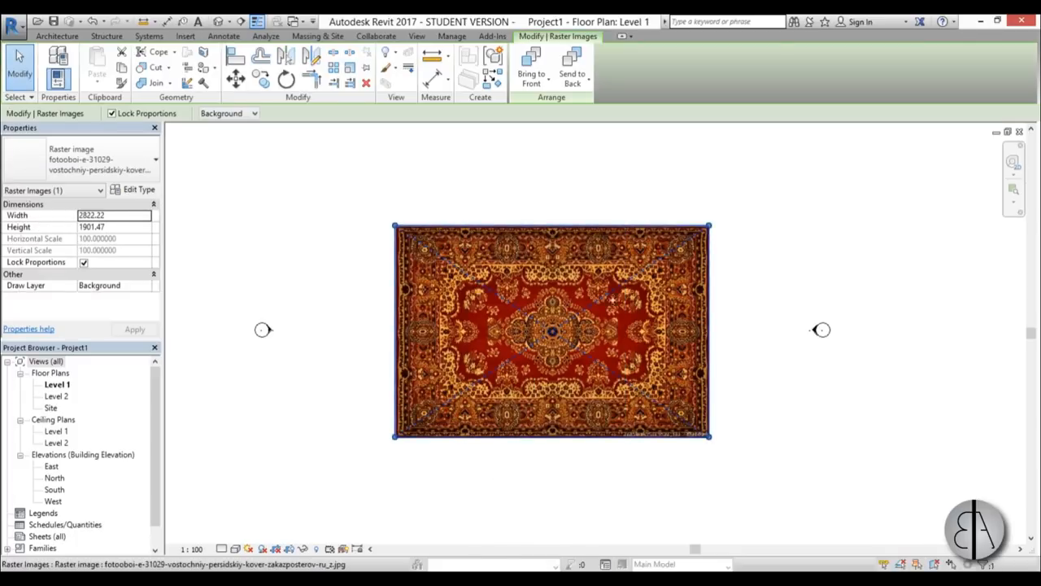
click(185, 35)
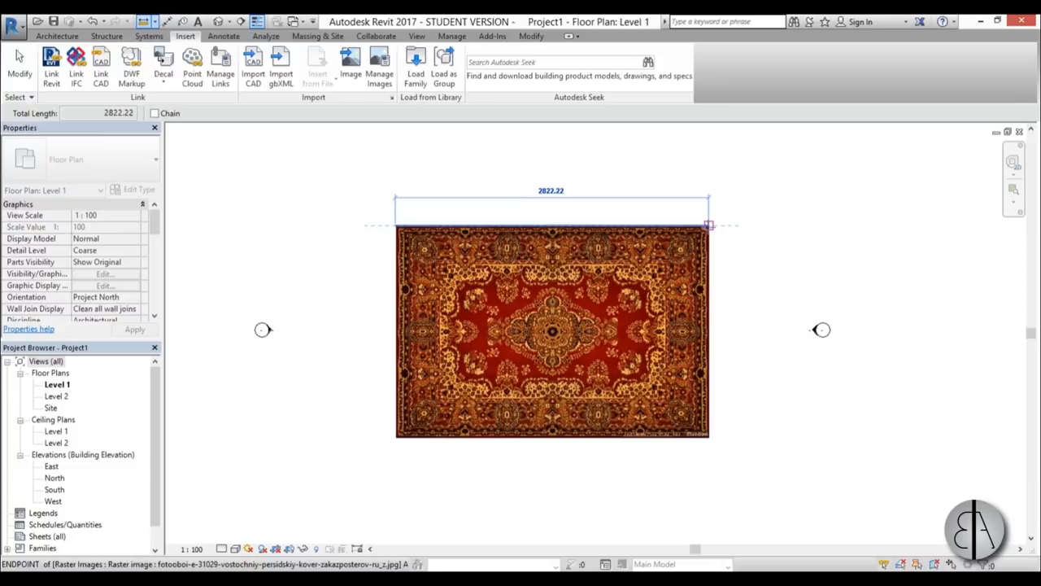
mouse_move(708, 226)
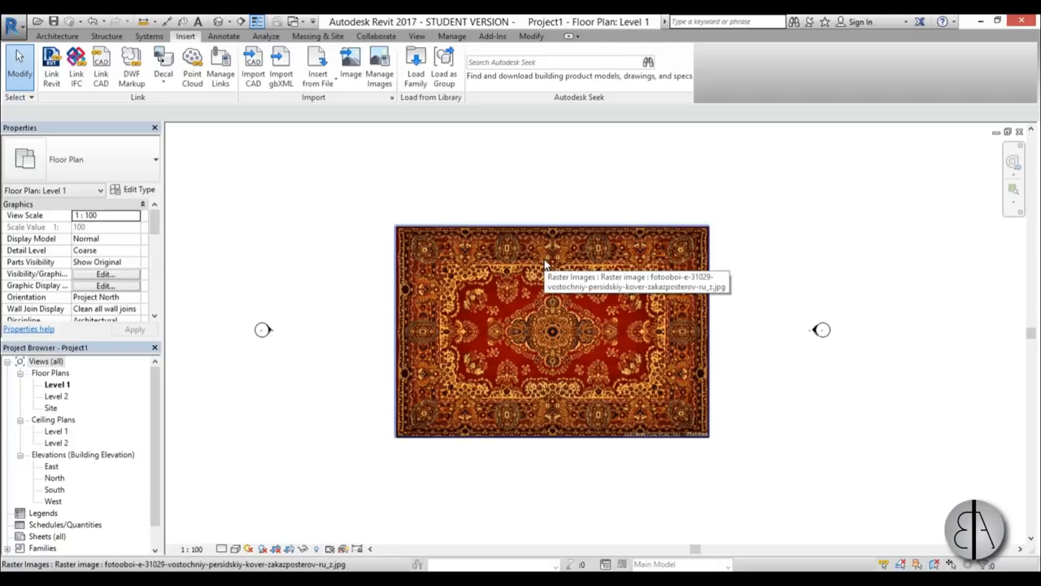
- Scale the carpet raster image down graphically, using its corner as the origin
click(551, 331)
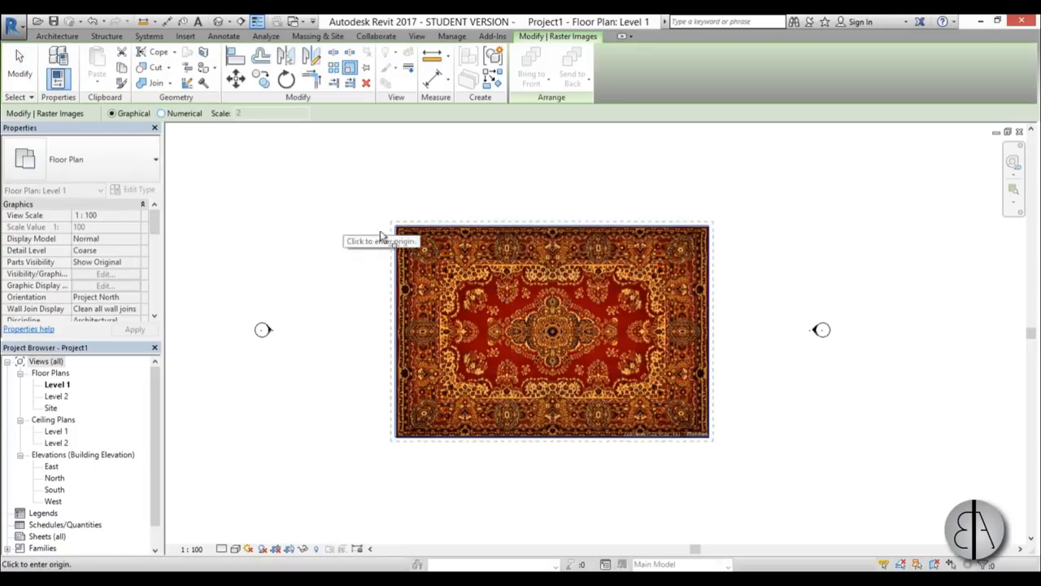
click(383, 240)
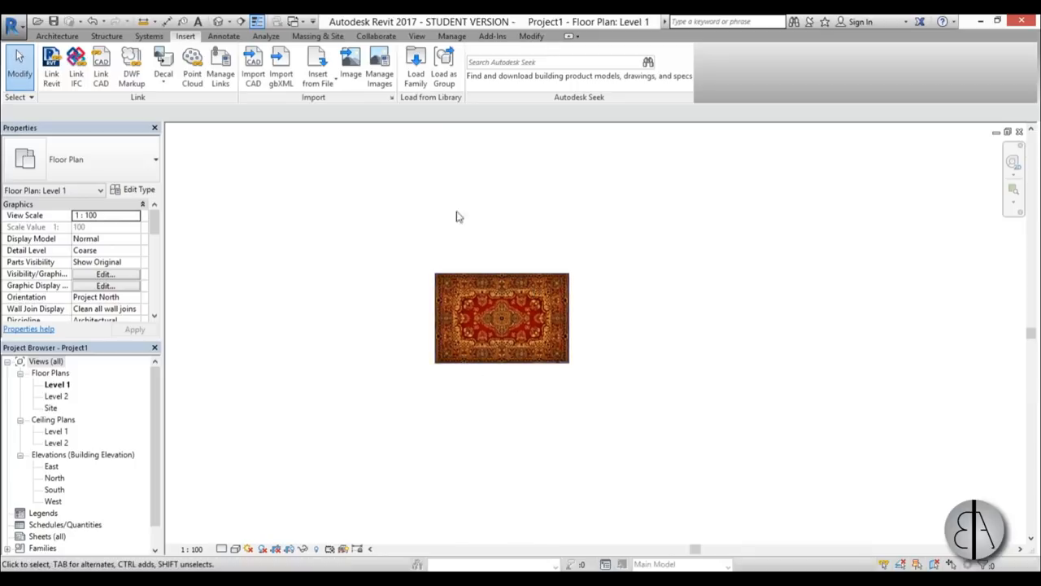
- Start a new family from the Metric Generic Model floor based template
click(13, 21)
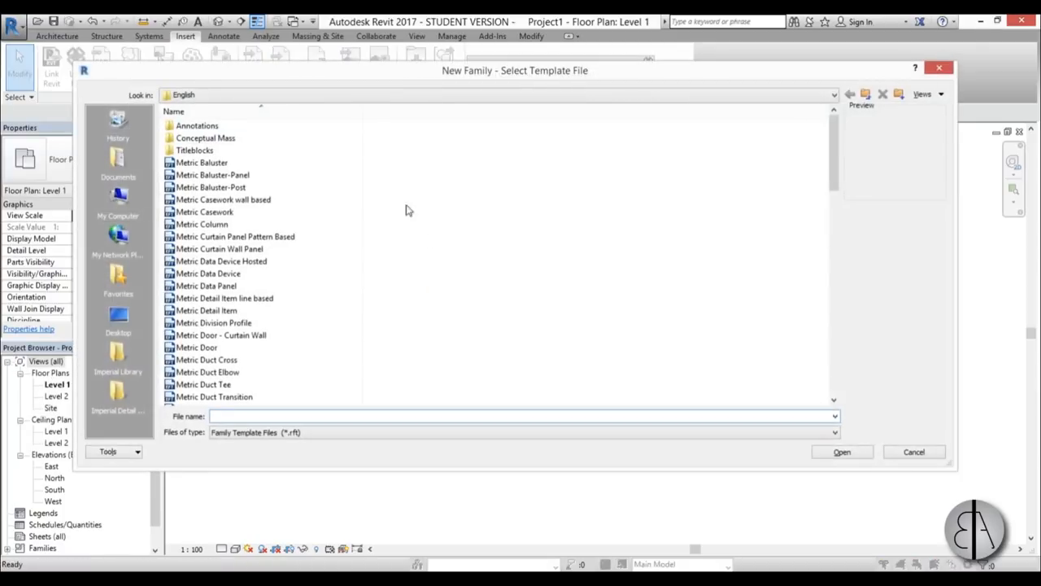
scroll(down, 3)
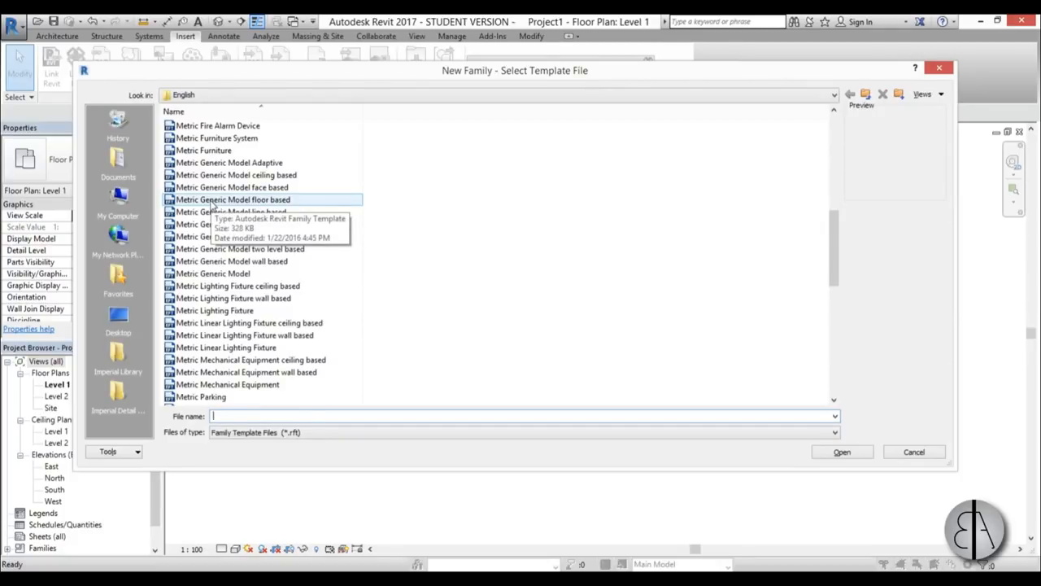
click(841, 452)
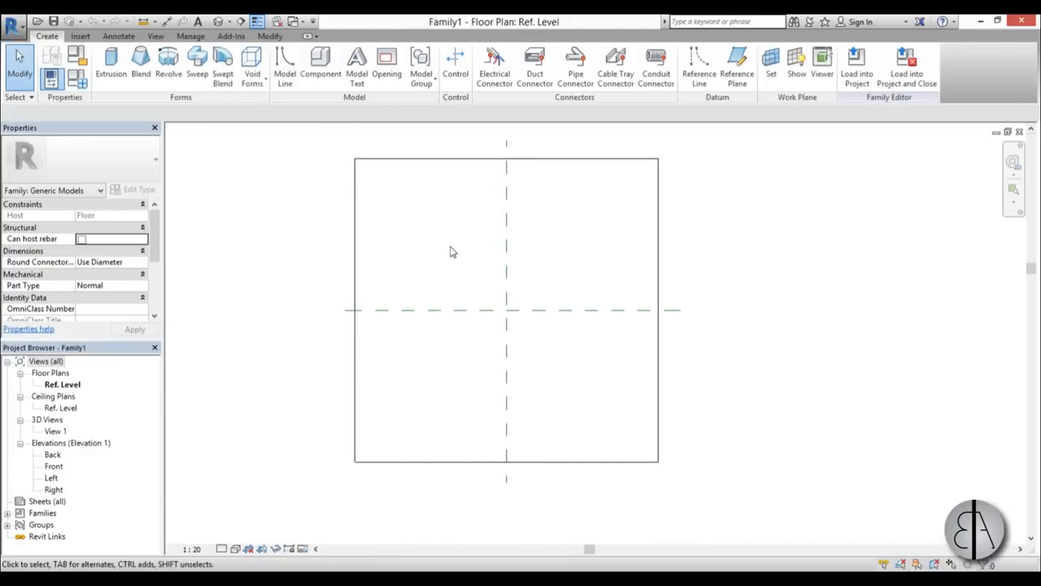
- Sketch a rectangular extrusion outline across the centre of the reference level plan
click(111, 65)
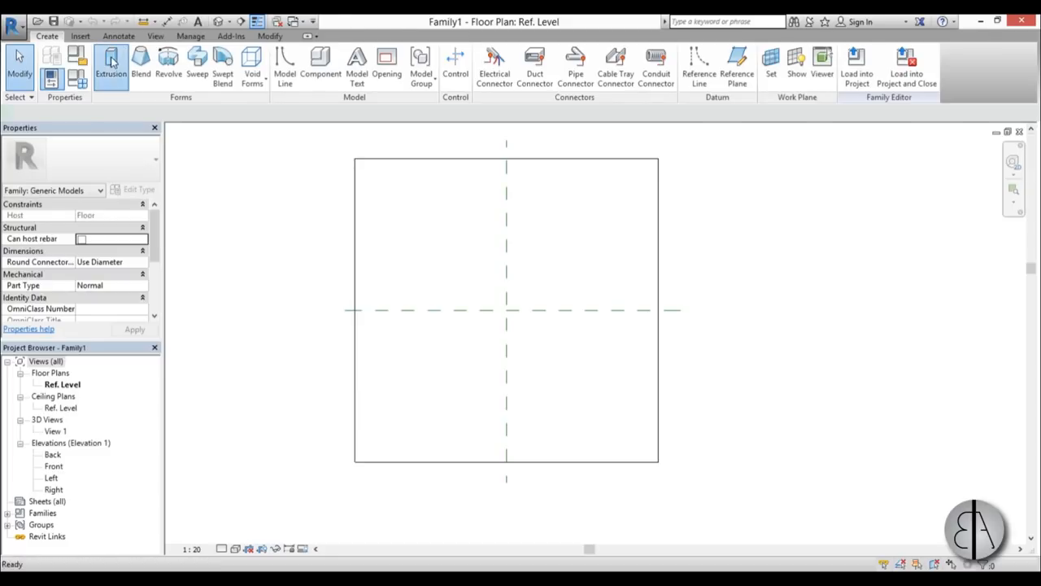
click(111, 65)
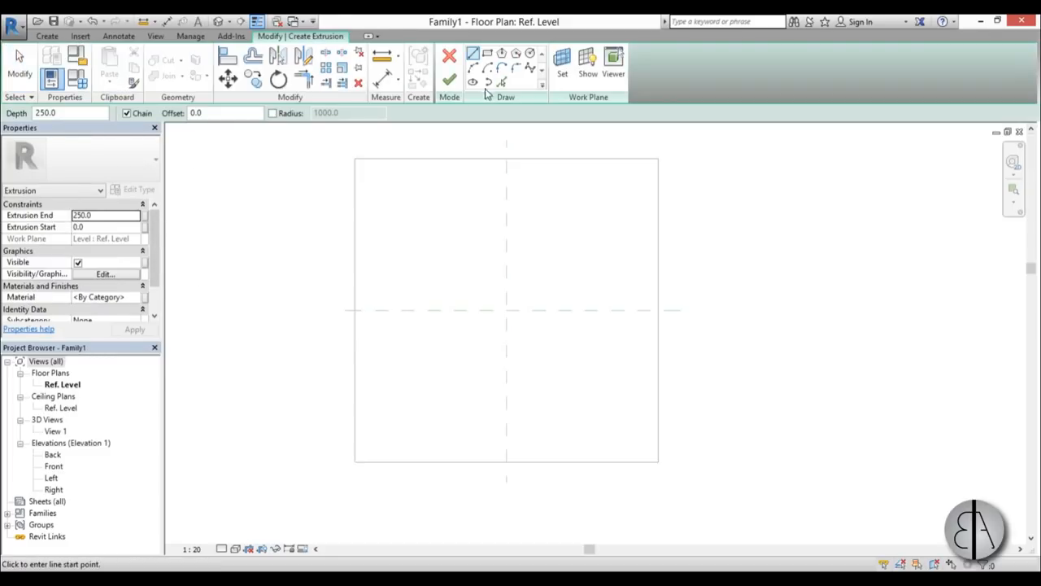
click(475, 53)
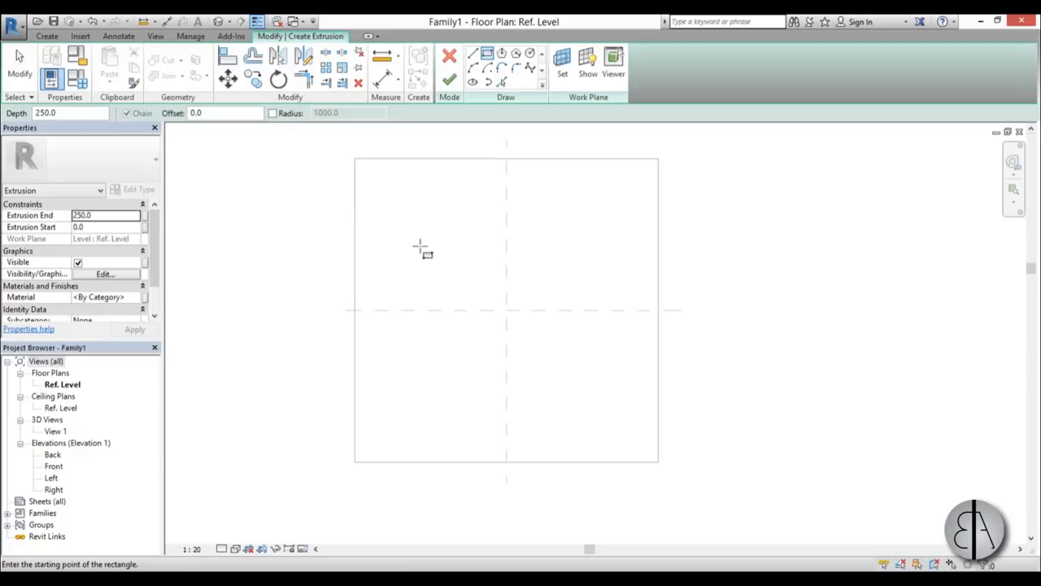
drag(421, 245, 602, 381)
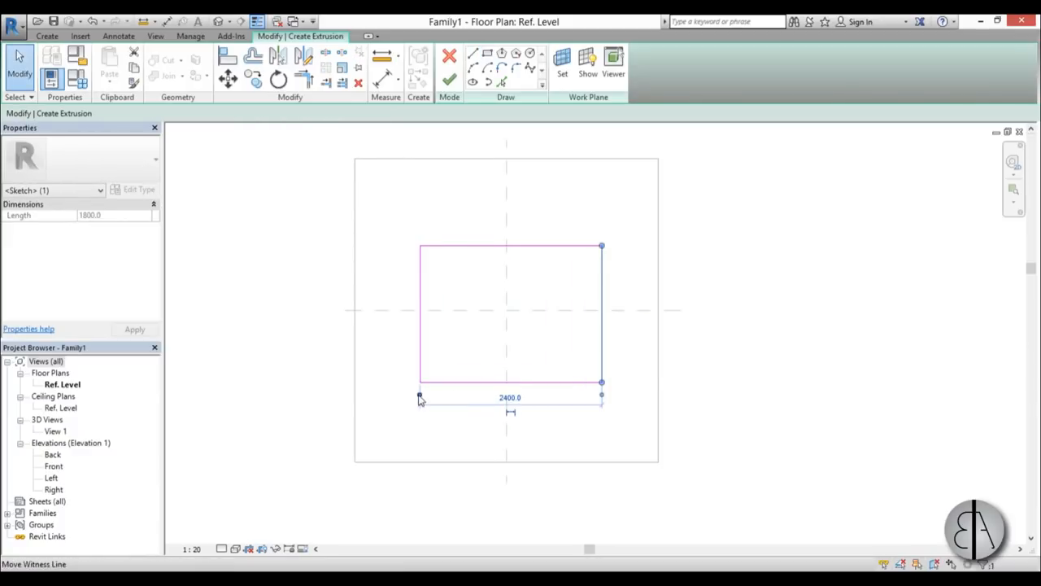
- Edit the rectangle's length dimension, set extrusion depth to 0.50 and finish the sketch
double_click(510, 397)
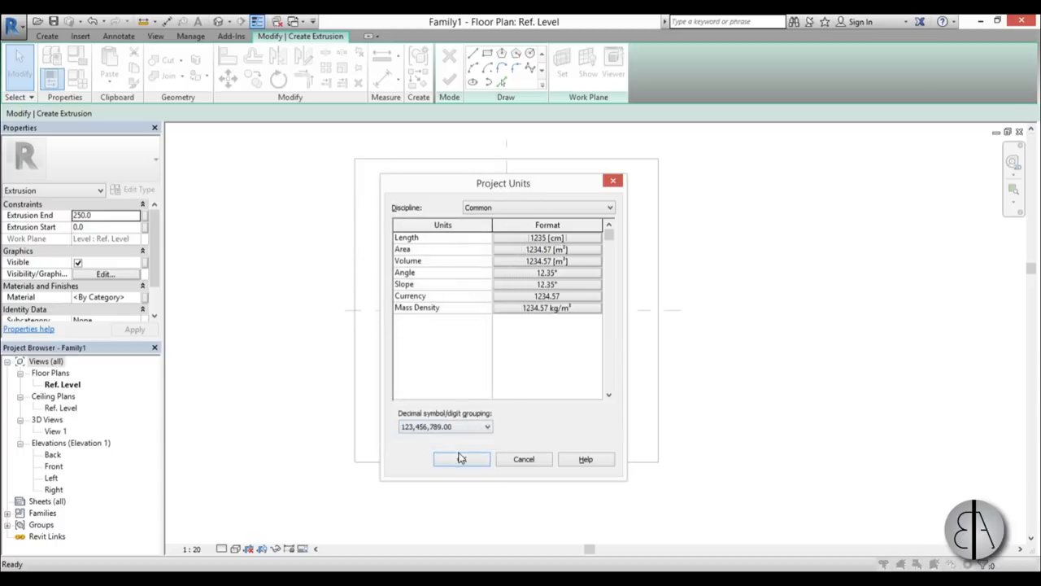
click(461, 459)
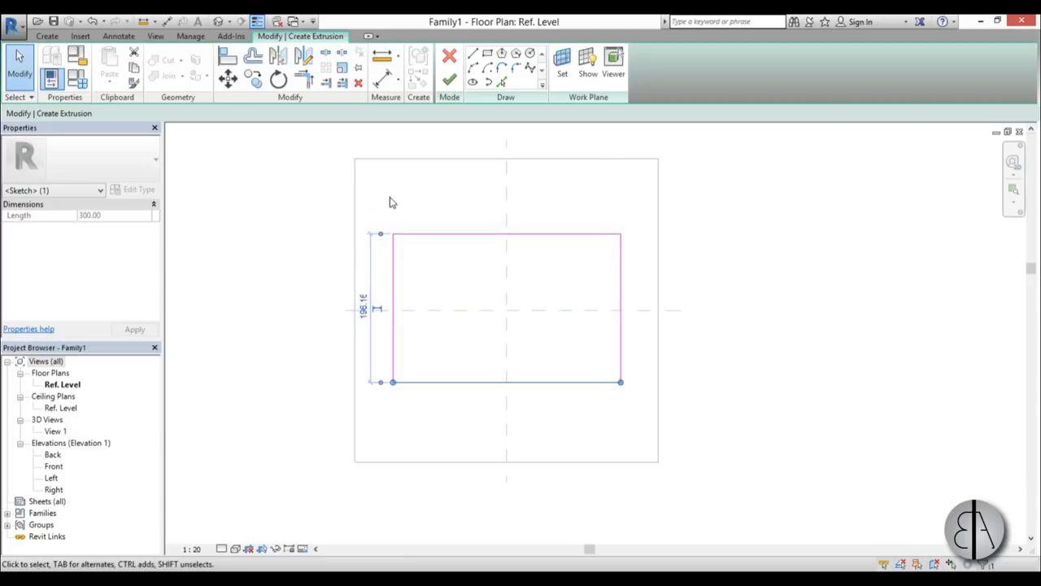
text(20)
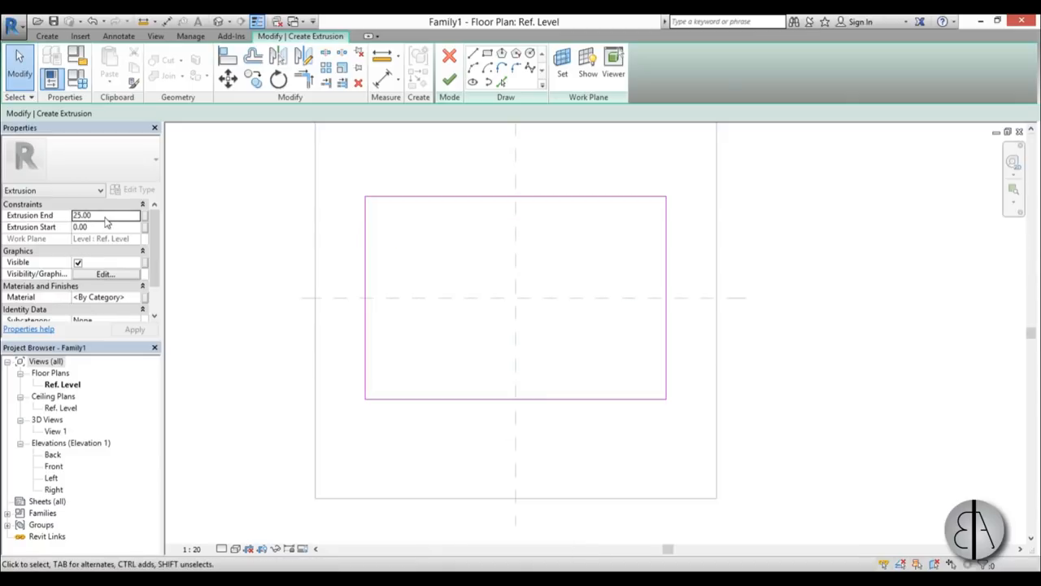
click(102, 215)
text(0.5)
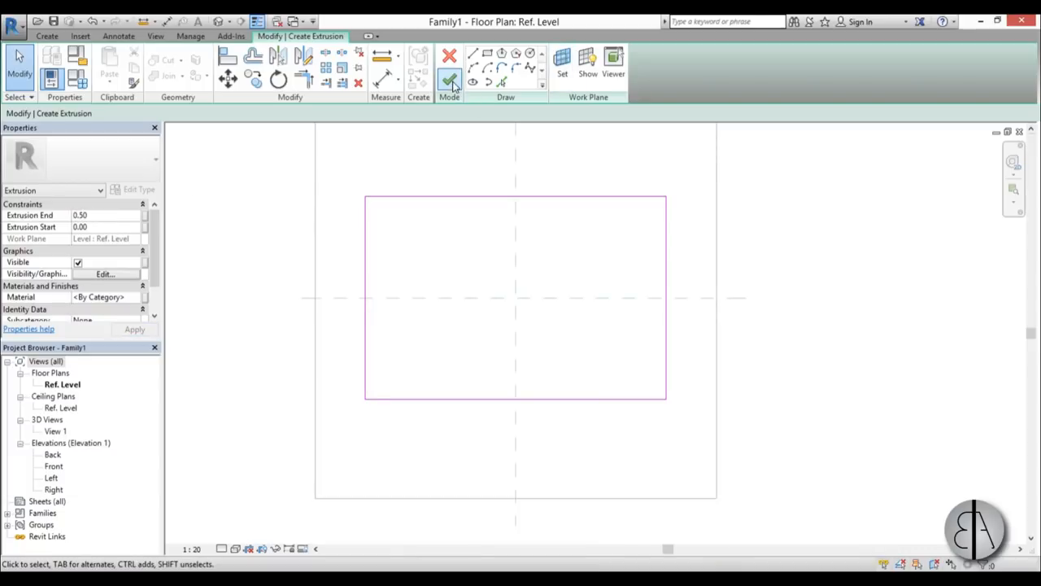
click(449, 79)
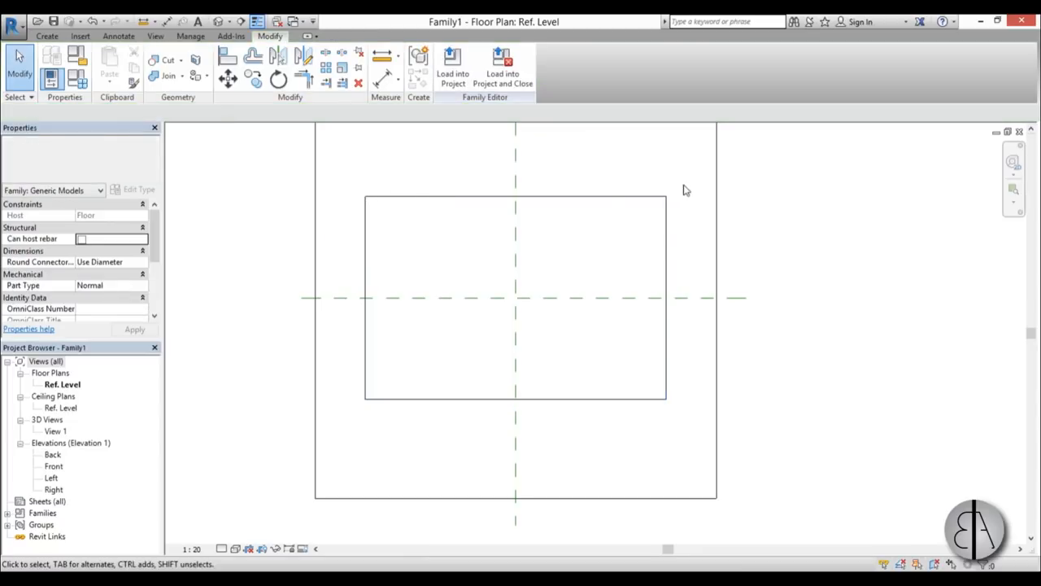
mouse_move(397, 412)
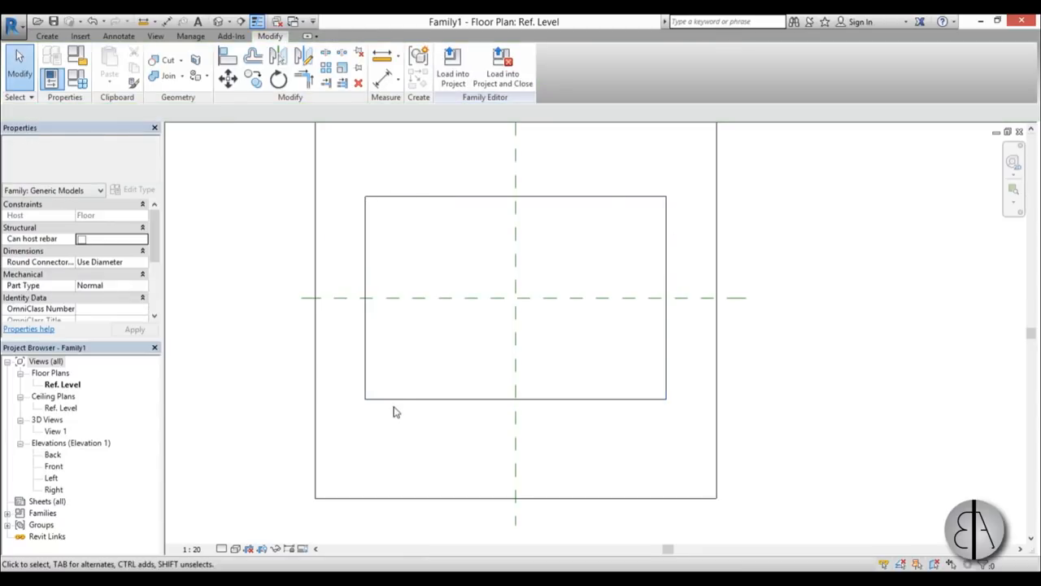
click(47, 36)
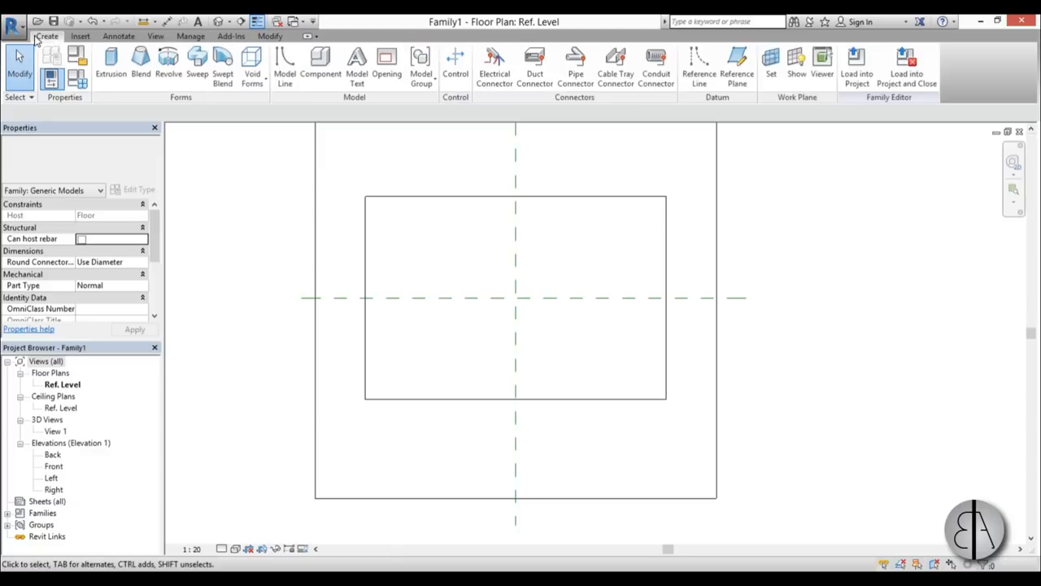
- Create a second extrusion starting at the rectangle's corner, 0.25 deep
click(111, 65)
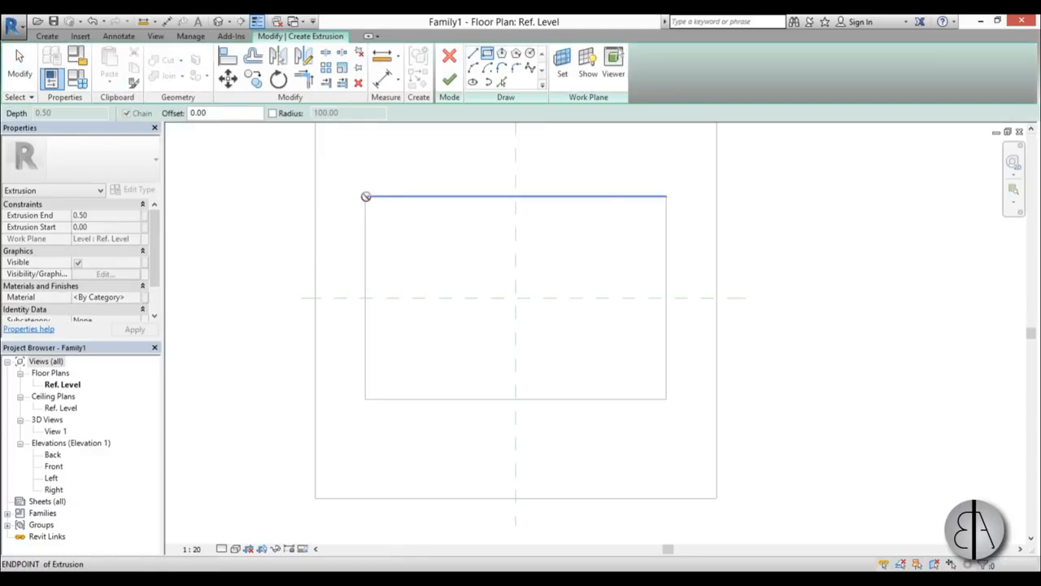
click(533, 69)
text(1.5)
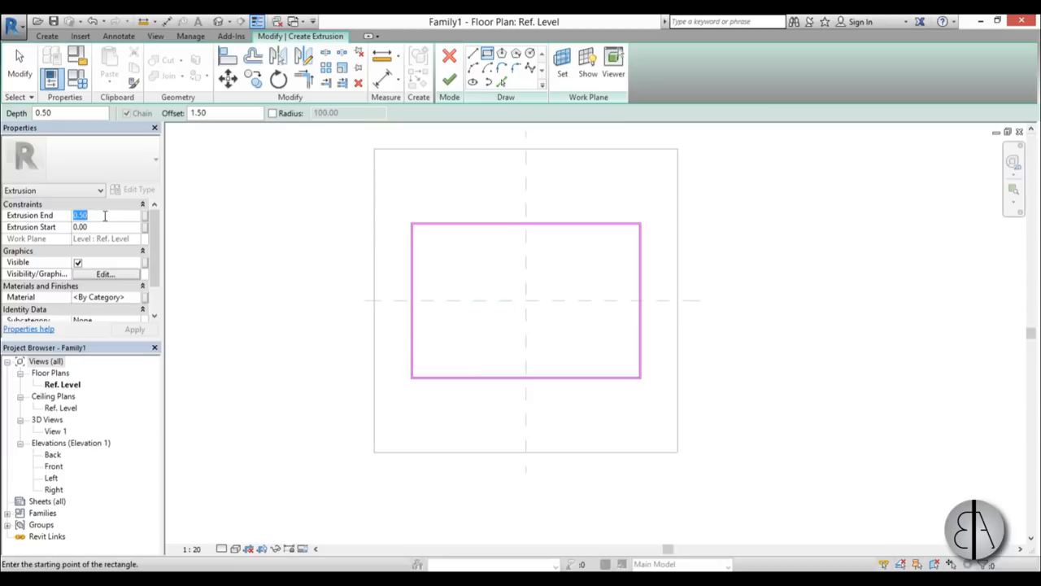
text(0.25)
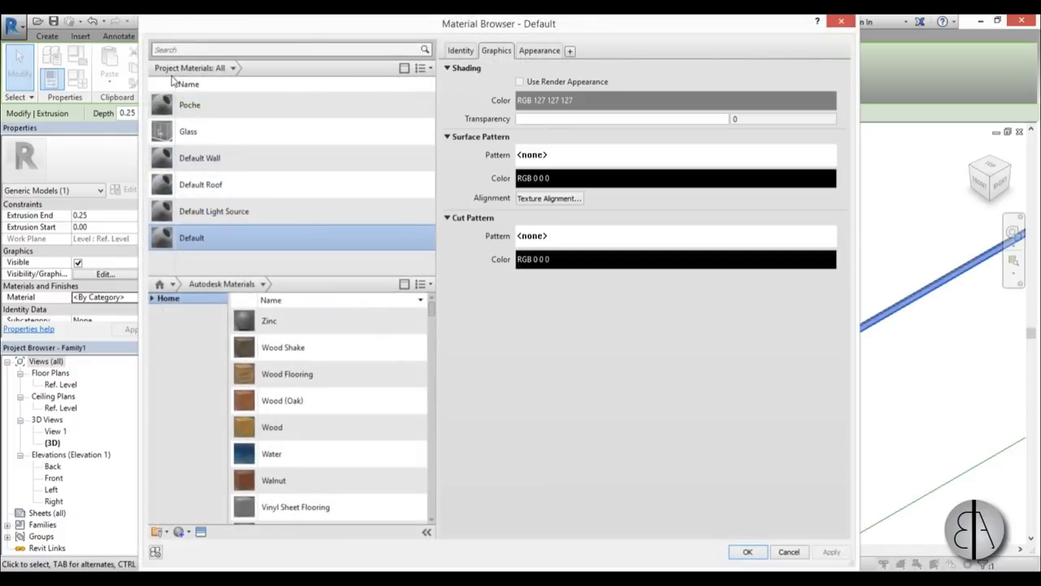
- Search the material library for 'black' and add Rubber, Silicone to the project
click(285, 50)
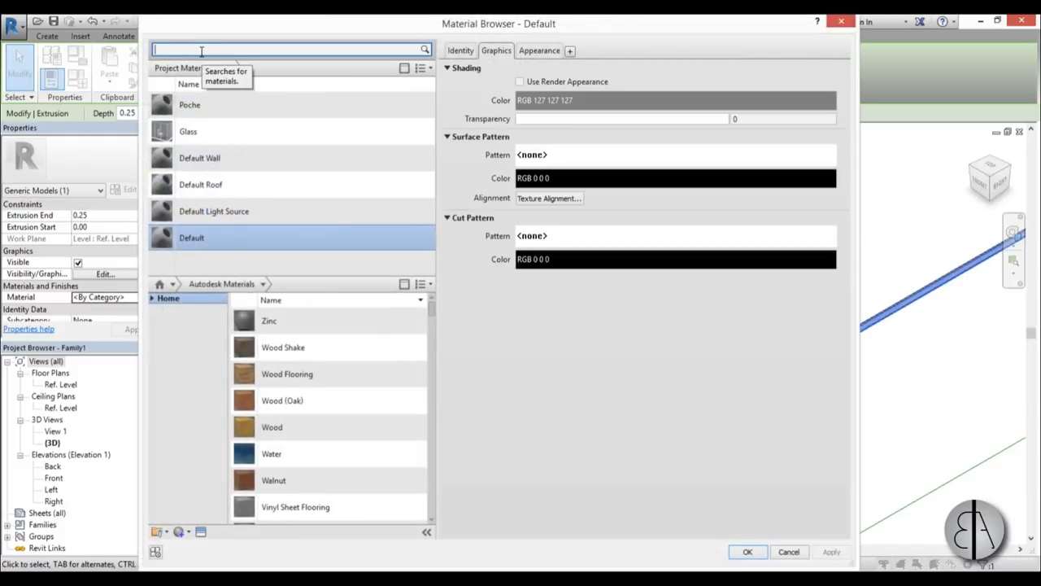
text(black)
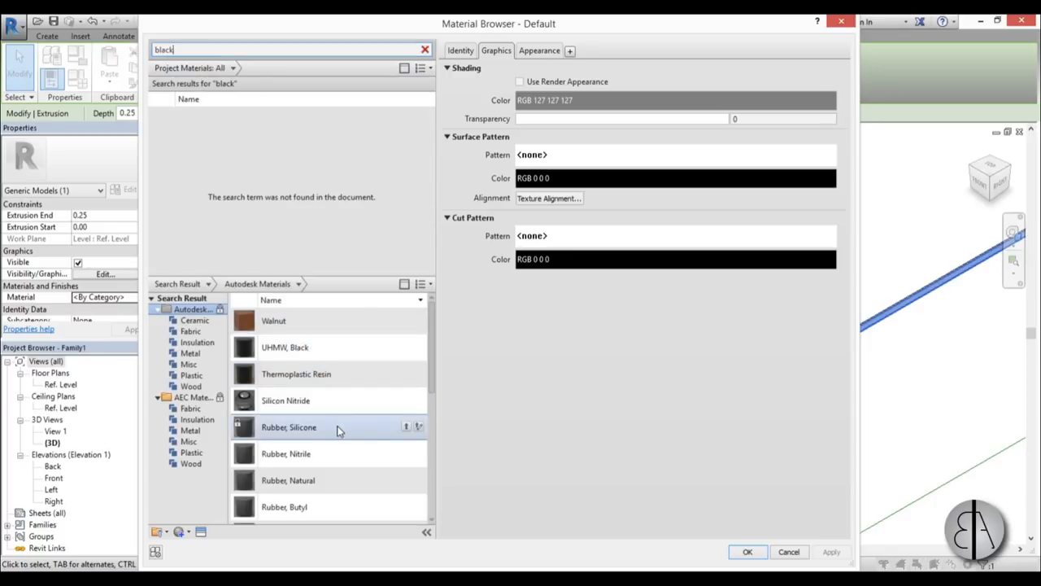
double_click(288, 426)
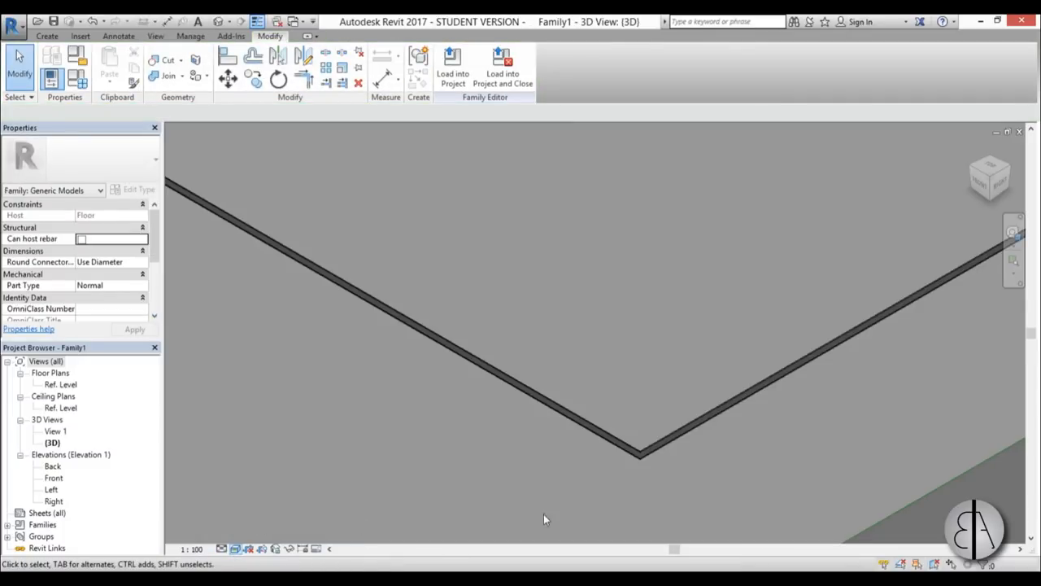
click(614, 433)
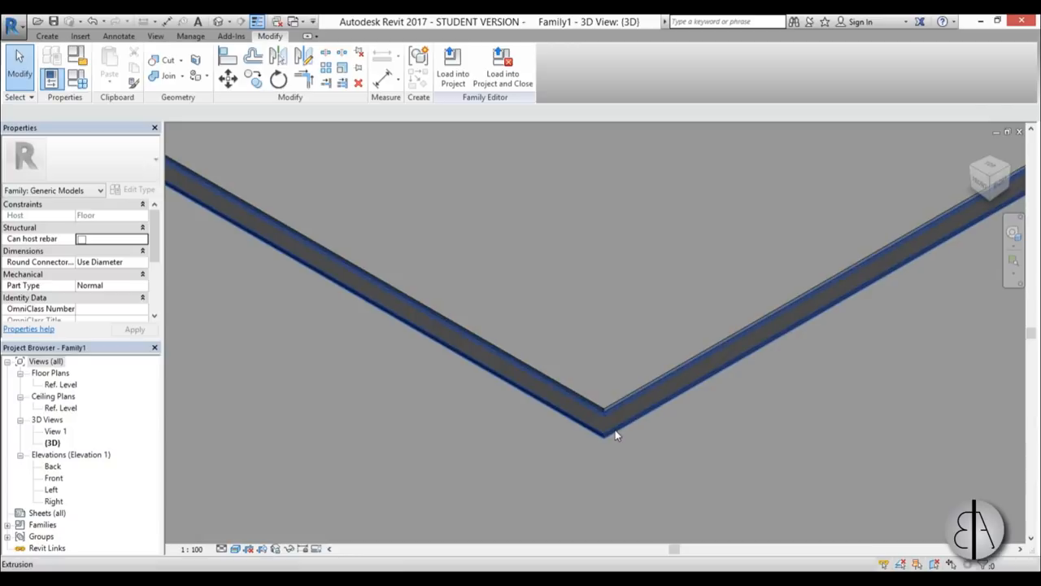
click(616, 424)
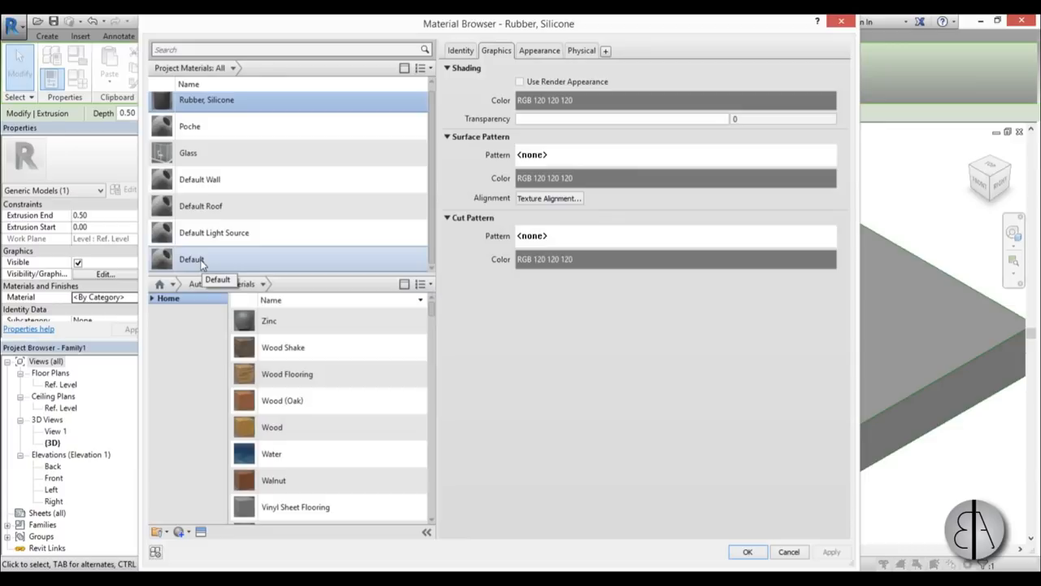
- Duplicate the Default material and rename the copy 'my carpet'
click(192, 258)
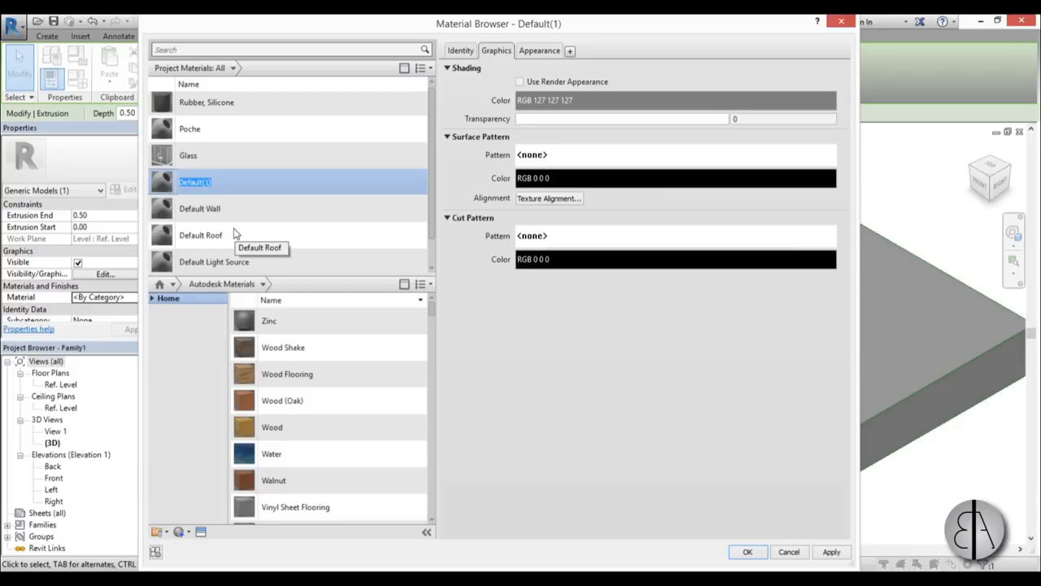
text(my)
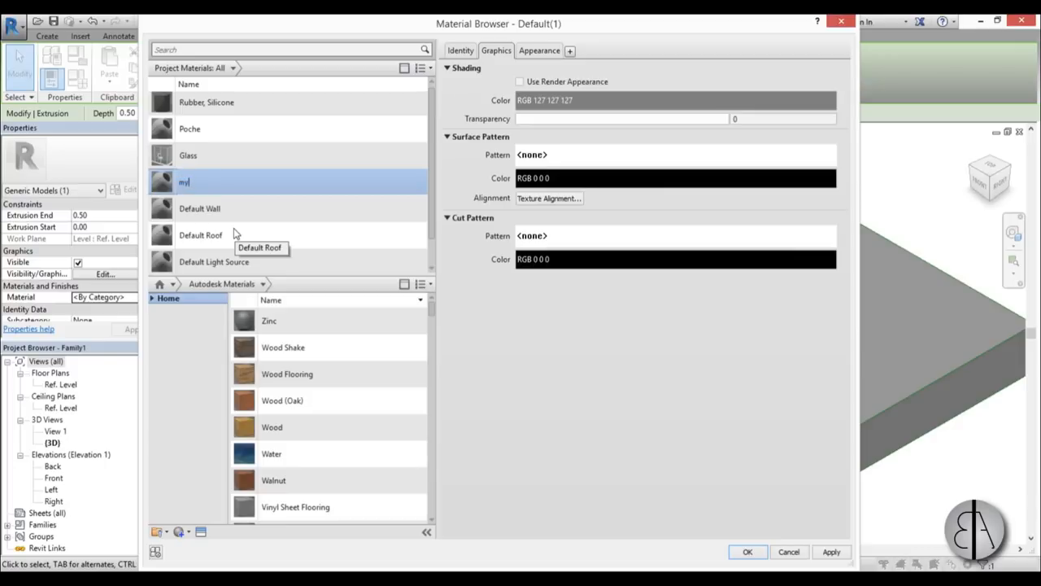
text(carpet)
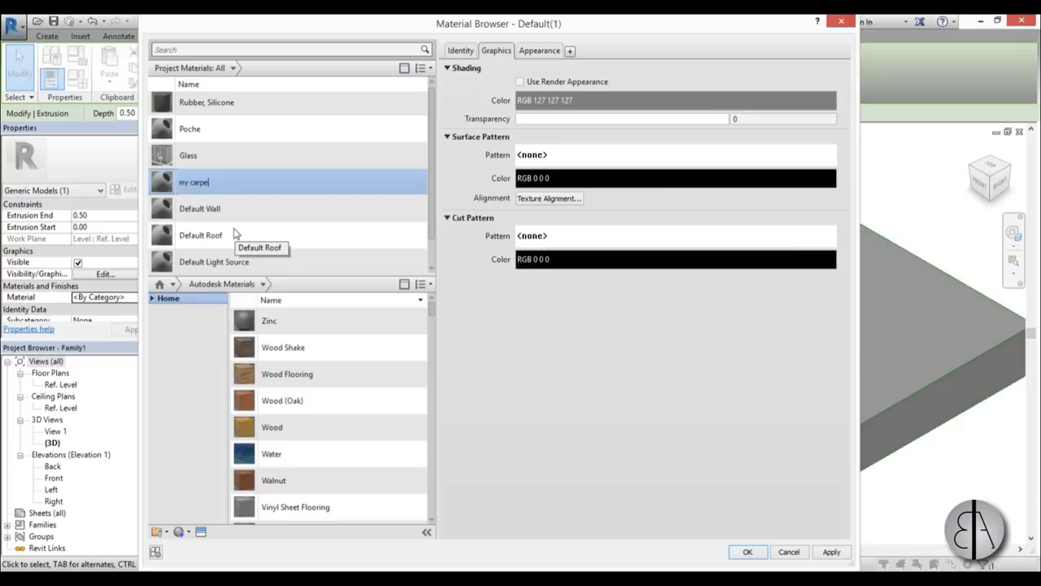
click(200, 208)
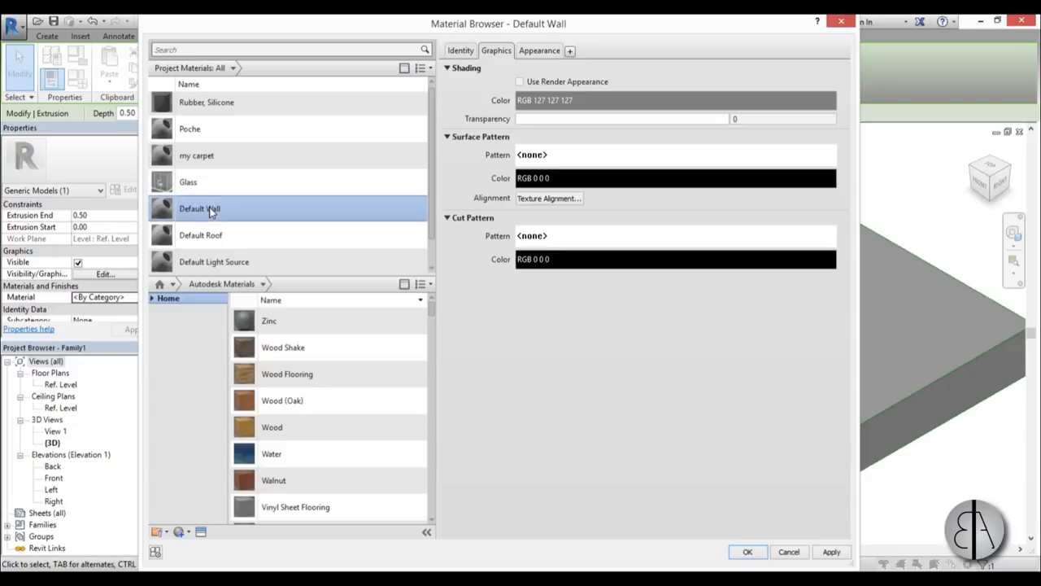
click(196, 155)
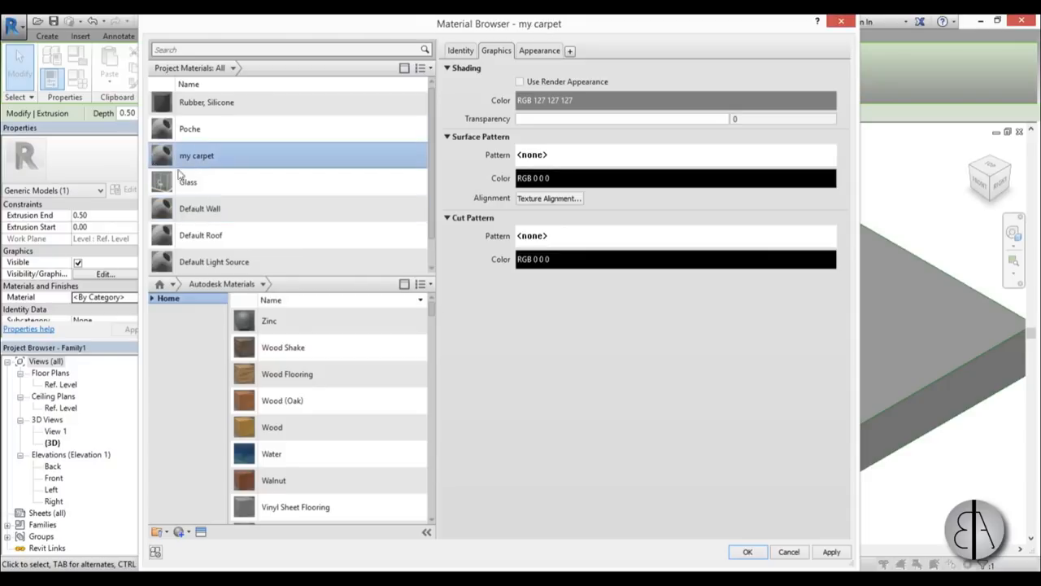
mouse_move(186, 160)
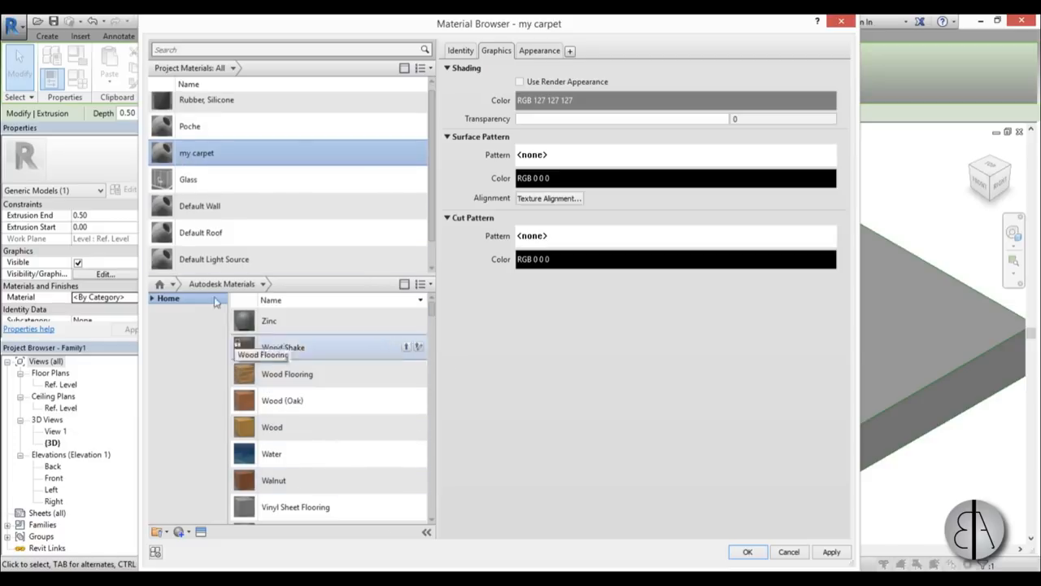
mouse_move(195, 160)
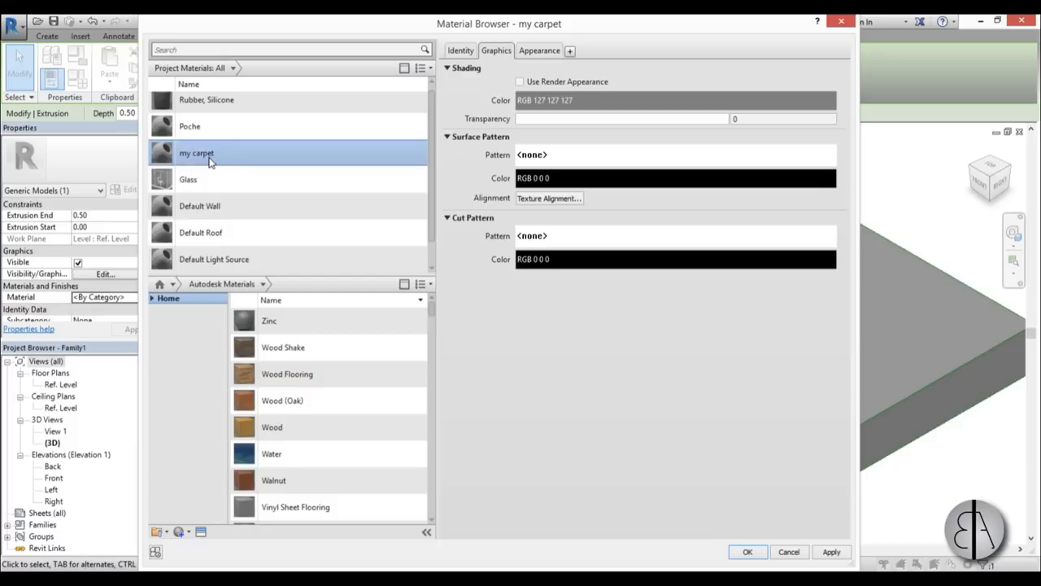
mouse_move(208, 163)
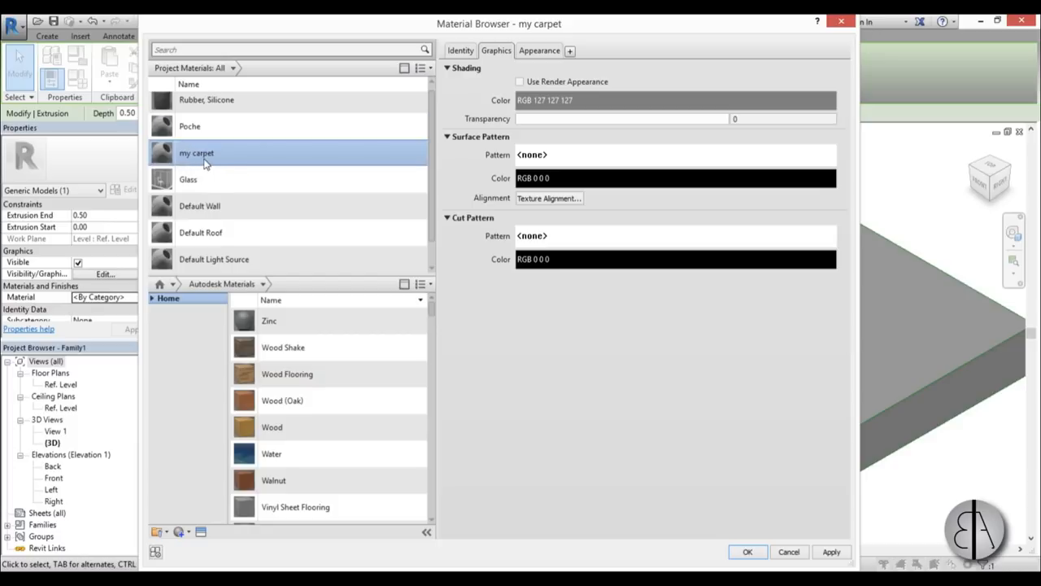
mouse_move(202, 160)
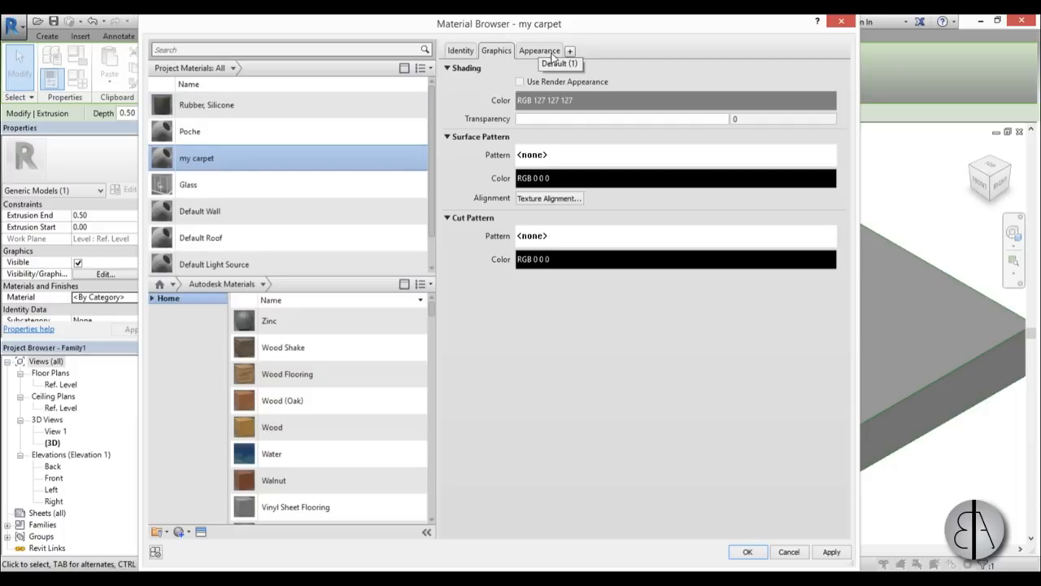
- Load the carpet picture as my carpet's appearance image and preview it
click(539, 50)
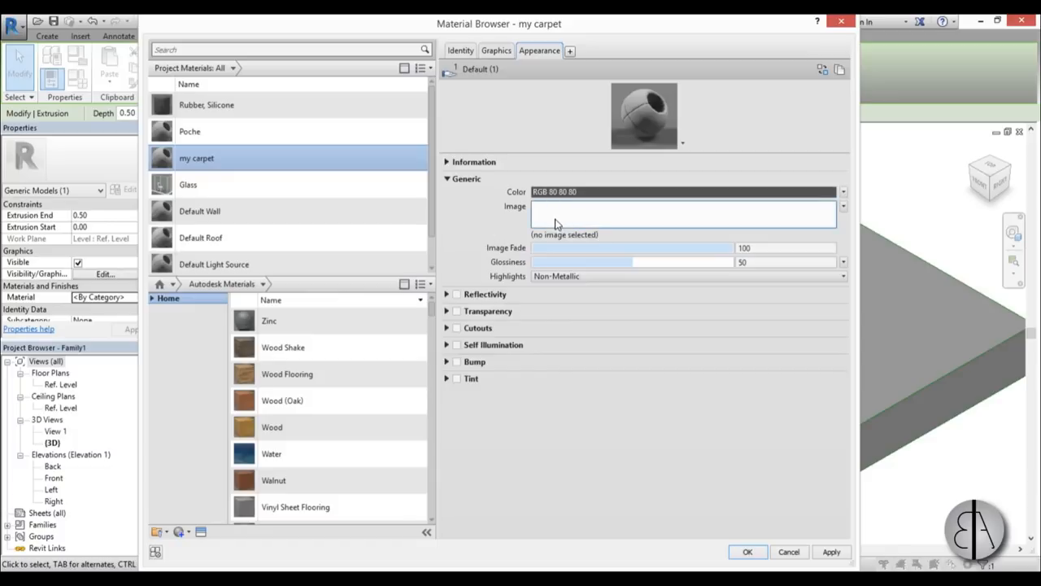
click(683, 214)
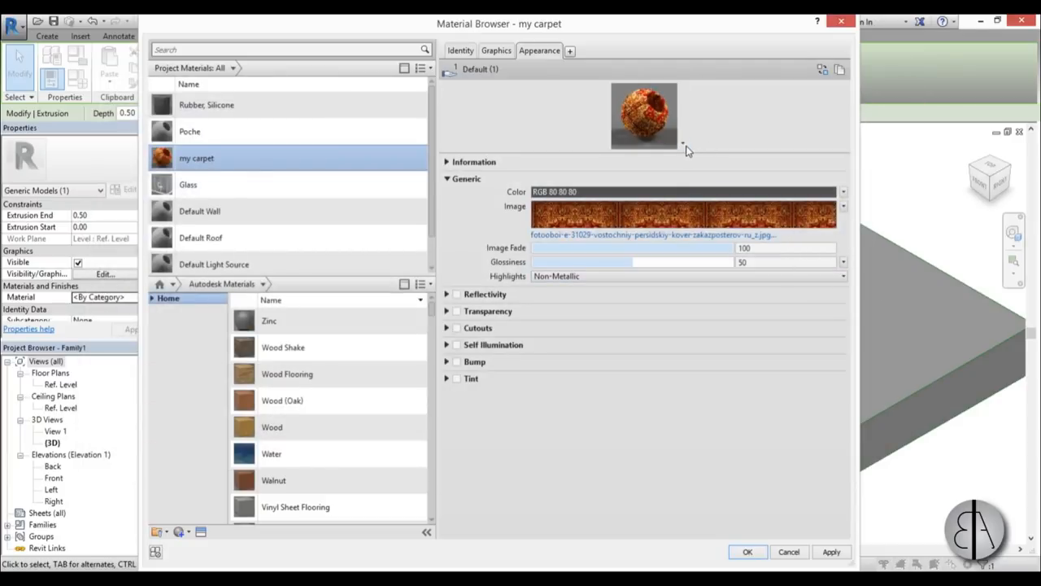
click(682, 143)
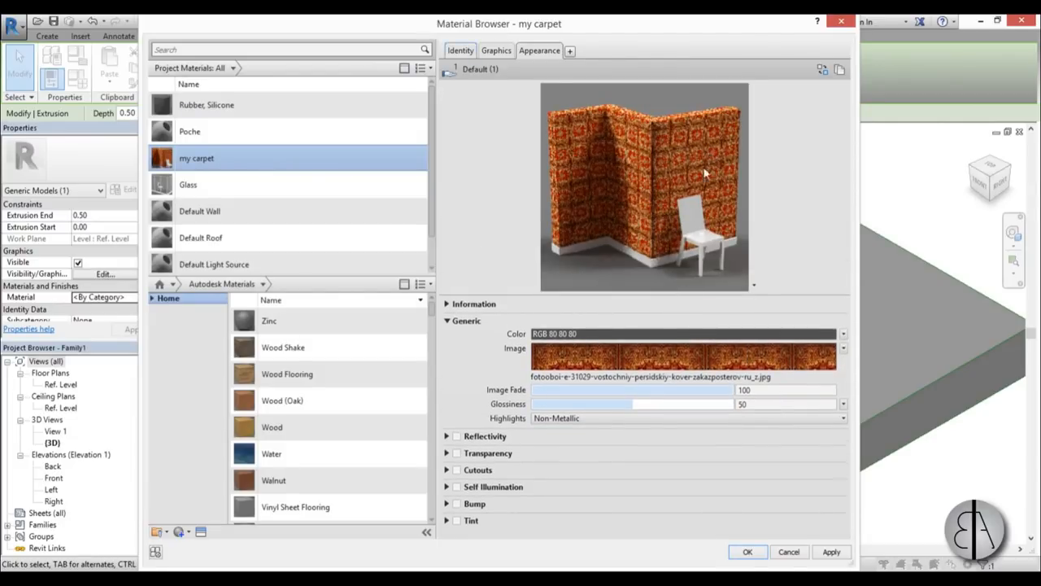
mouse_move(782, 205)
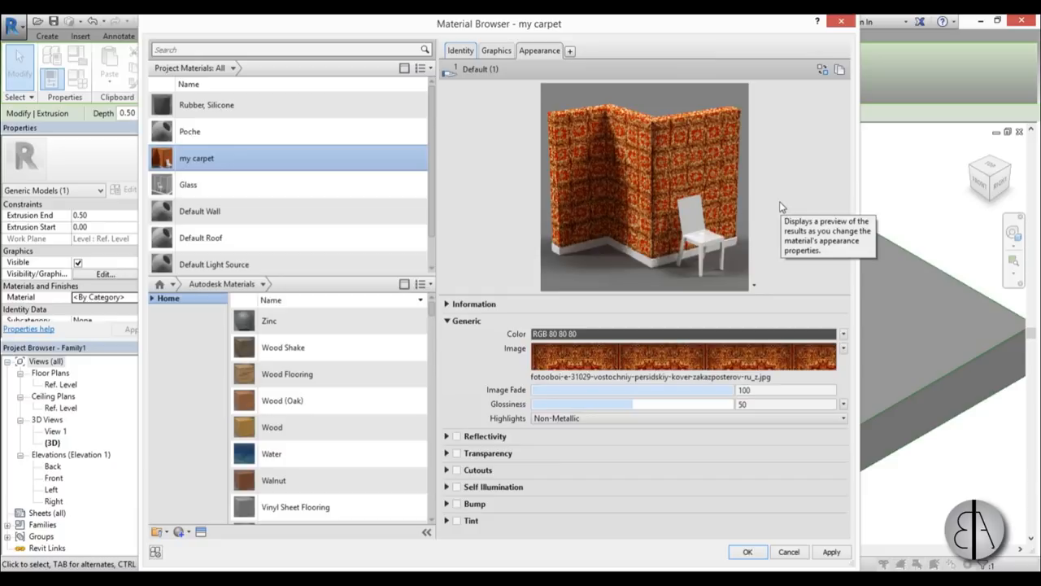
mouse_move(834, 315)
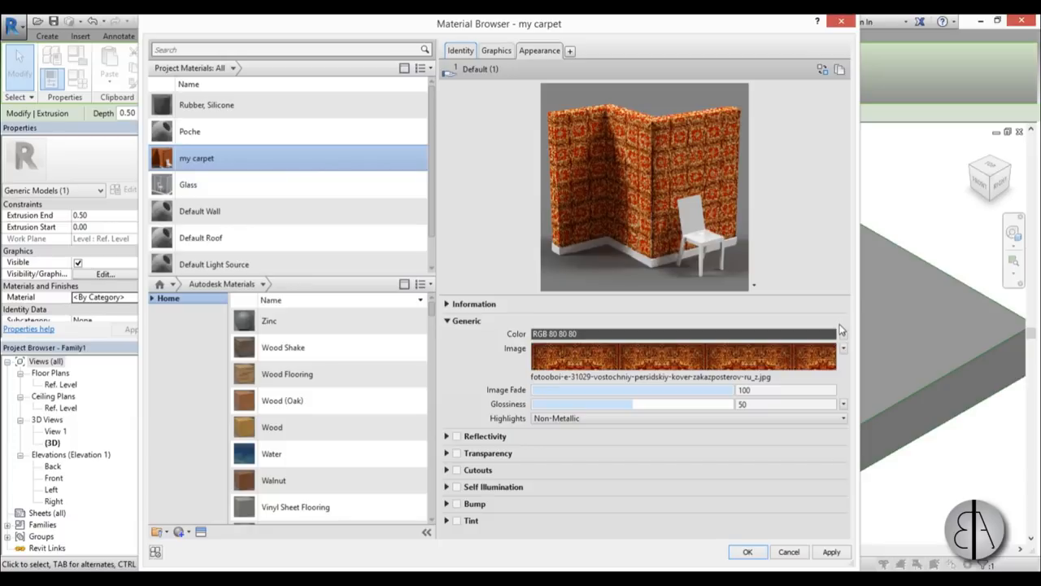
click(844, 350)
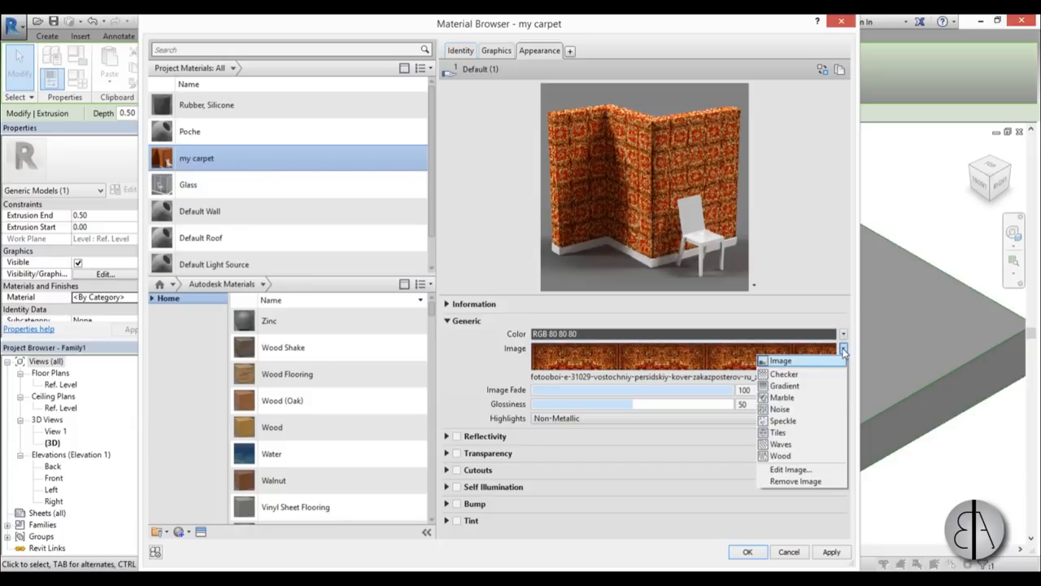
mouse_move(789, 469)
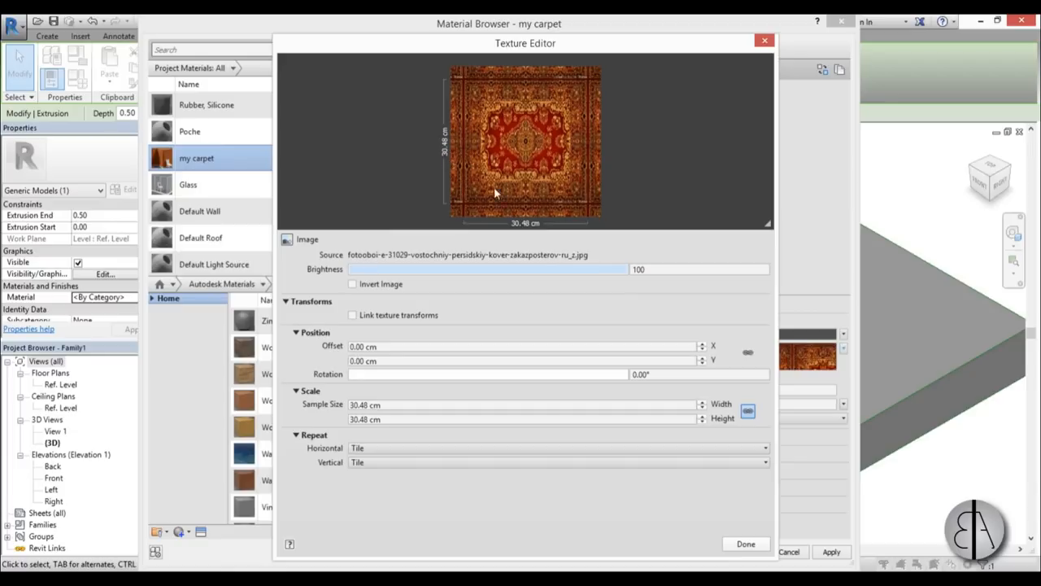
mouse_move(453, 137)
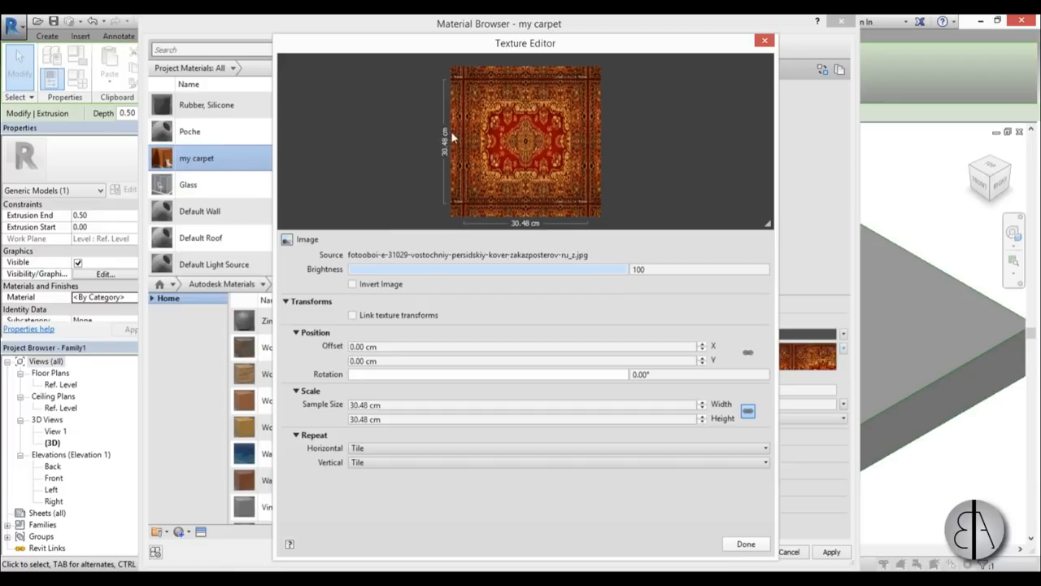
mouse_move(489, 221)
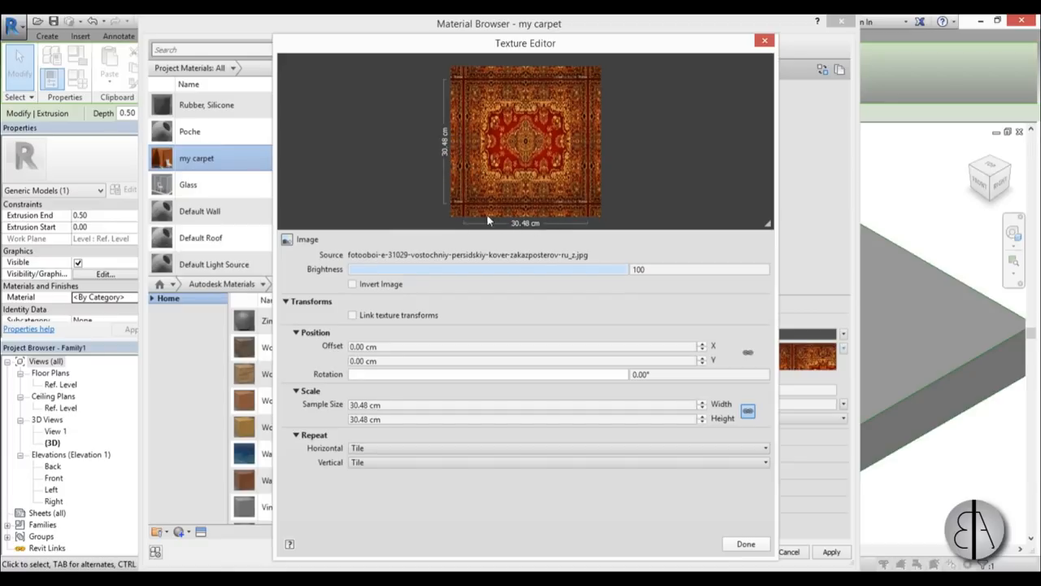
- Unlink the texture sample size and enter width 300 cm, height 202 cm
click(521, 405)
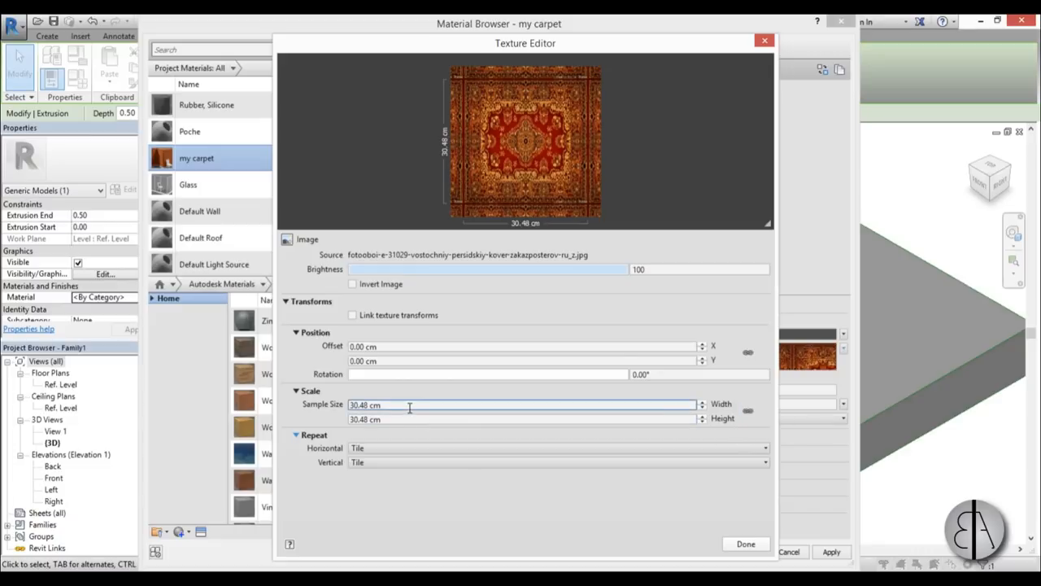
mouse_move(410, 405)
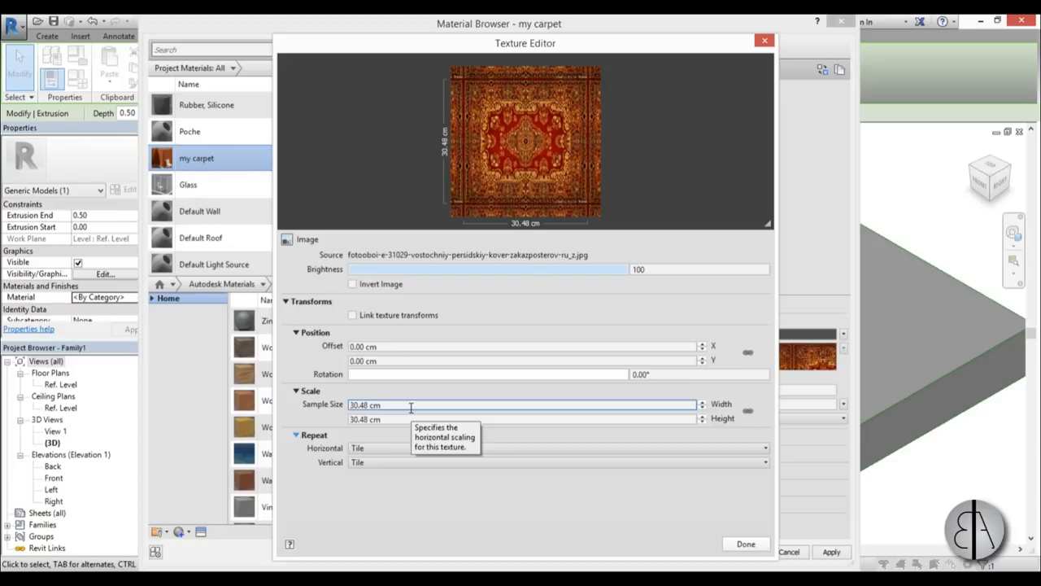
text(300)
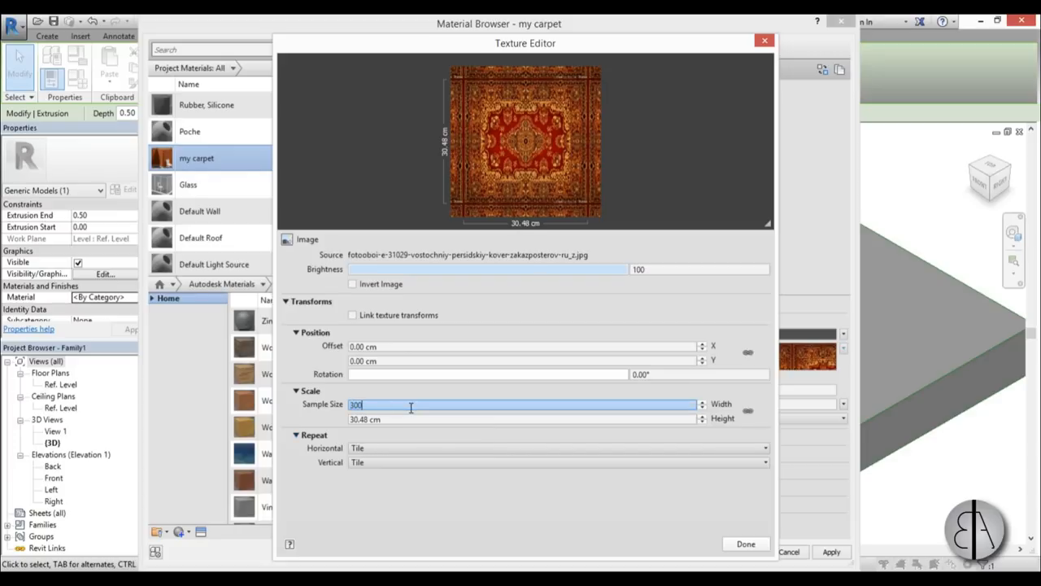
key(Tab)
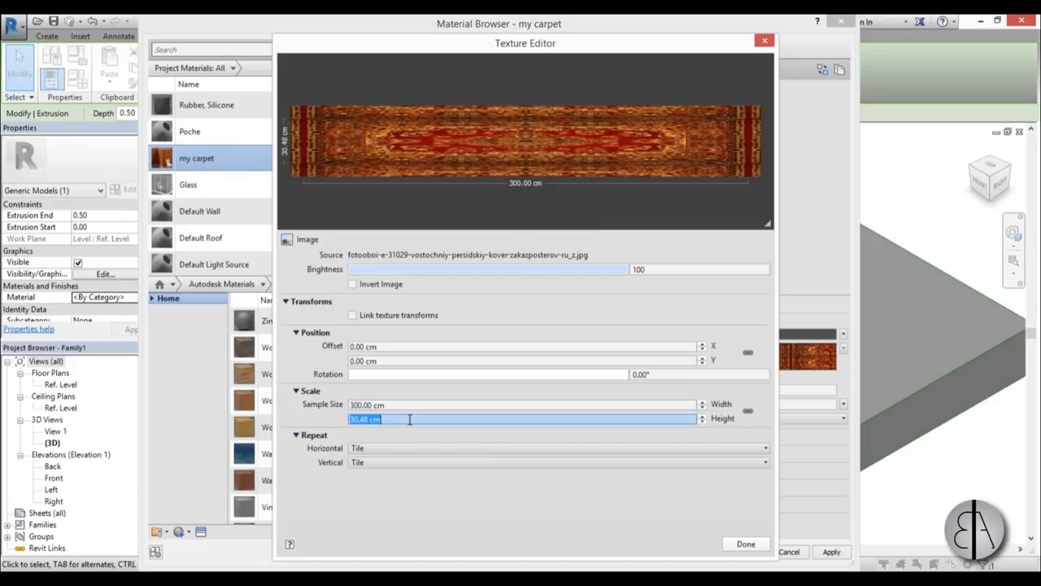
text(202)
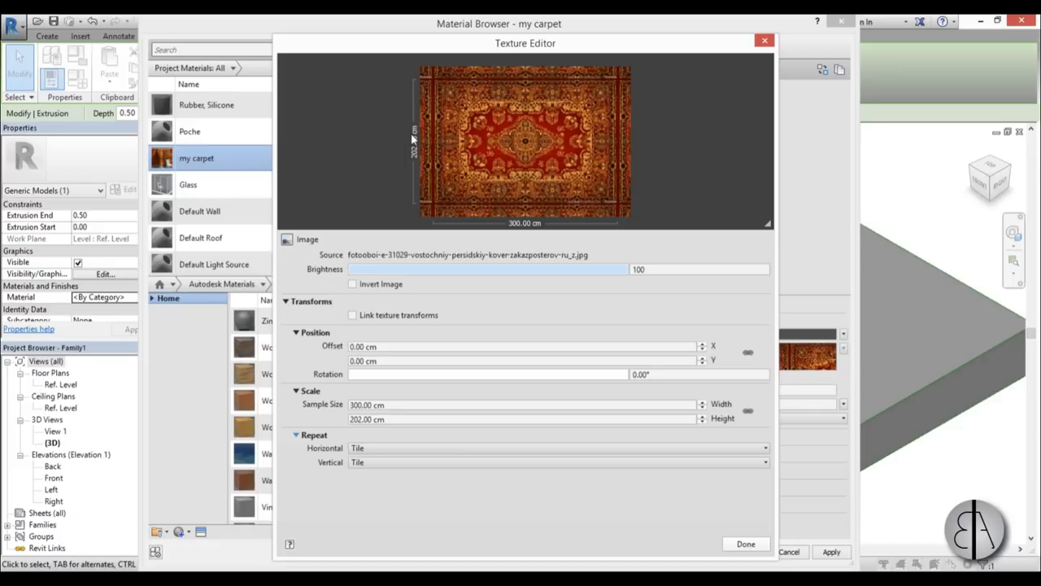
mouse_move(484, 88)
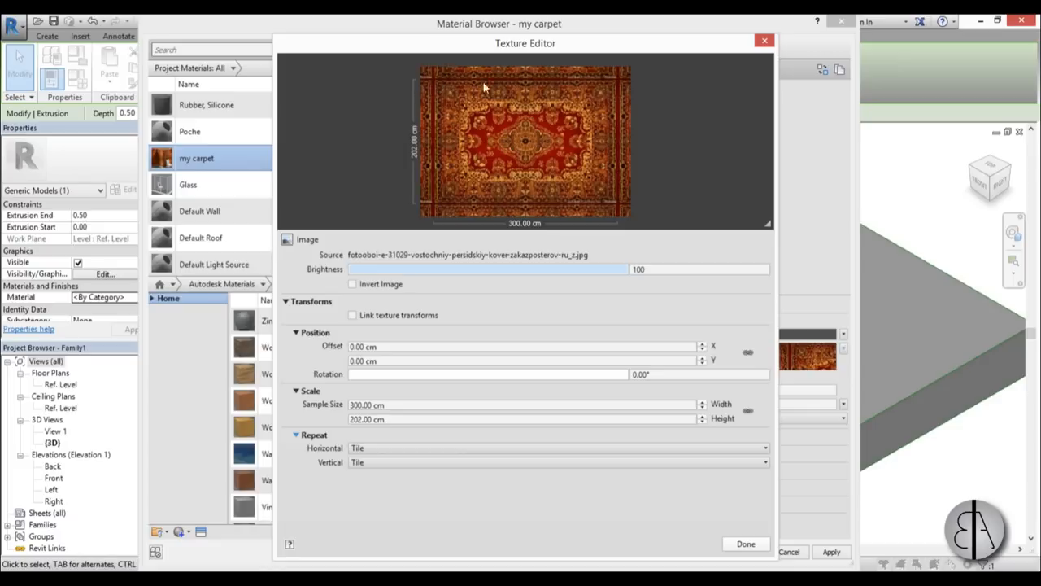
mouse_move(512, 75)
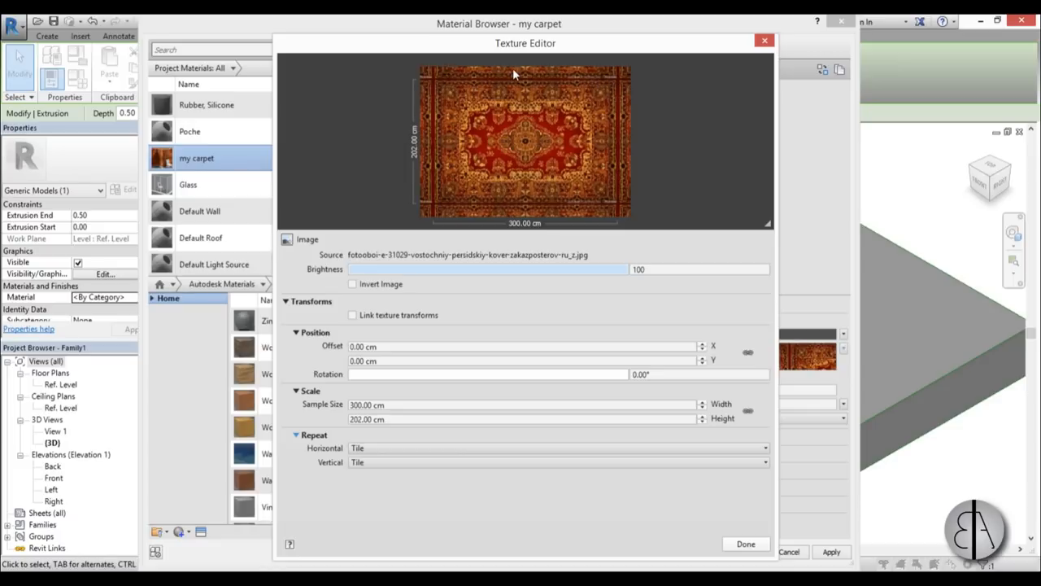
mouse_move(468, 78)
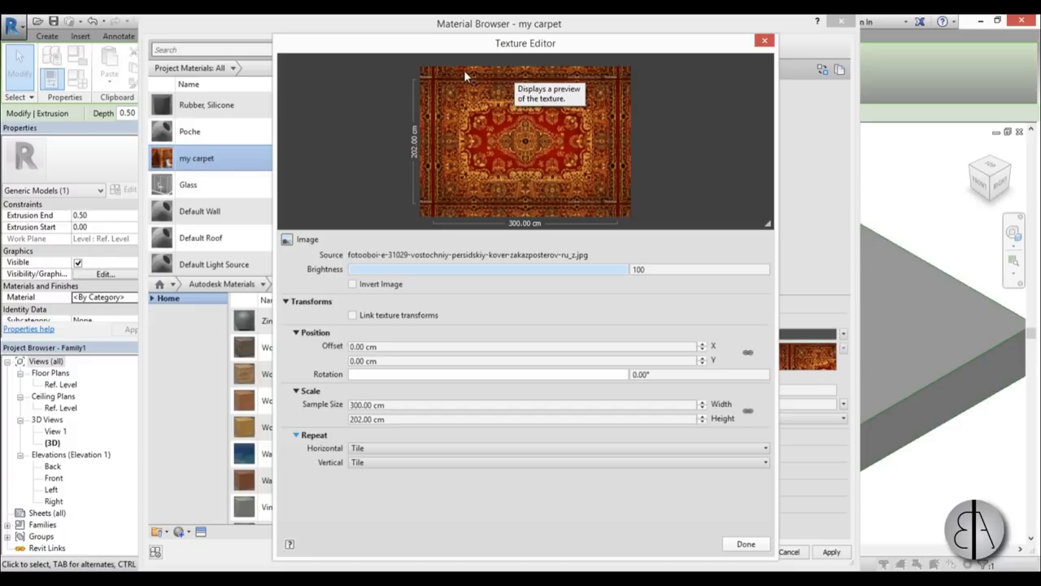
- Set the my carpet texture's Horizontal and Vertical repeat to None
click(558, 448)
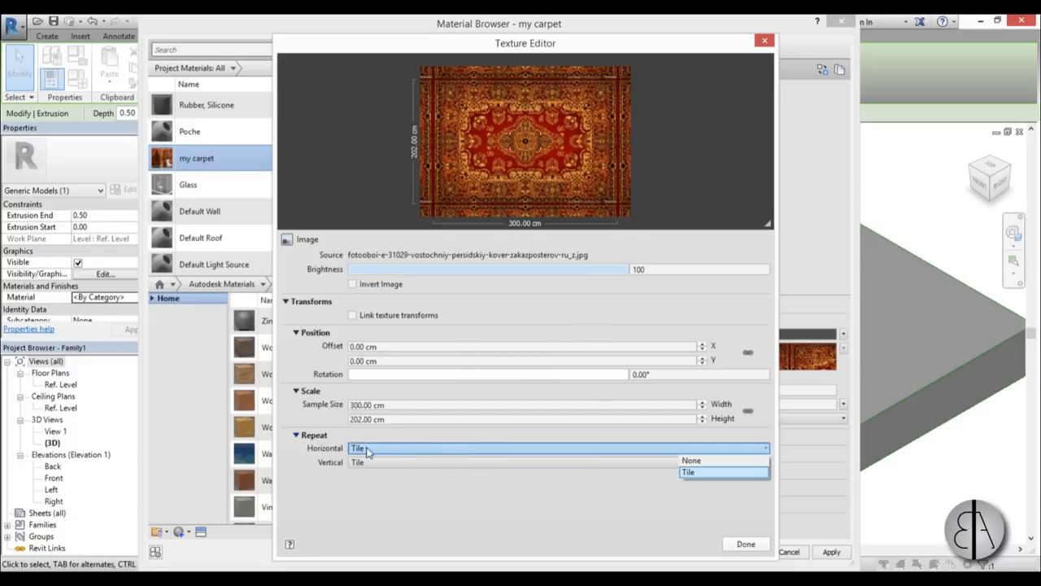
click(691, 460)
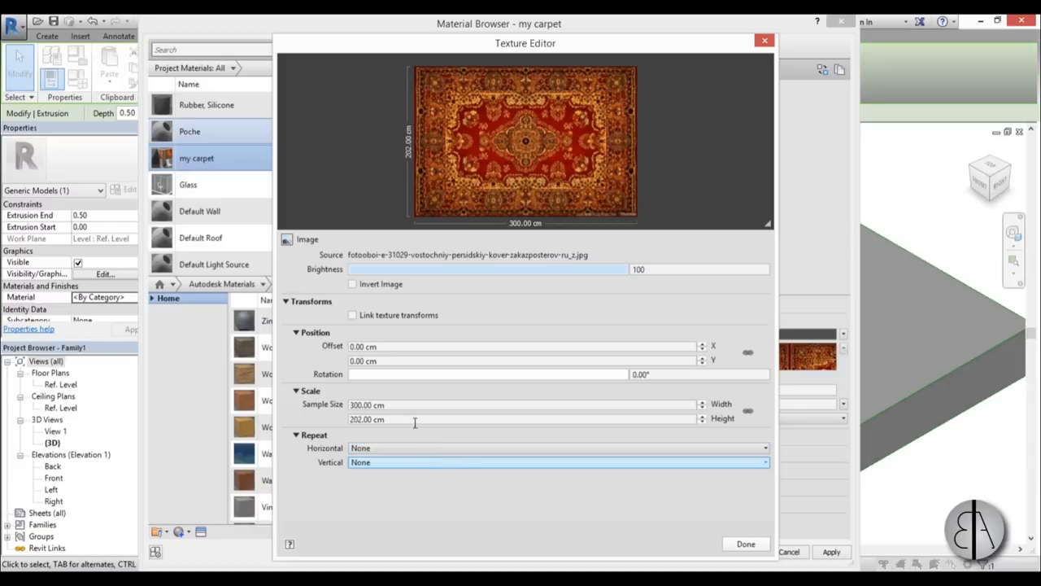
click(521, 346)
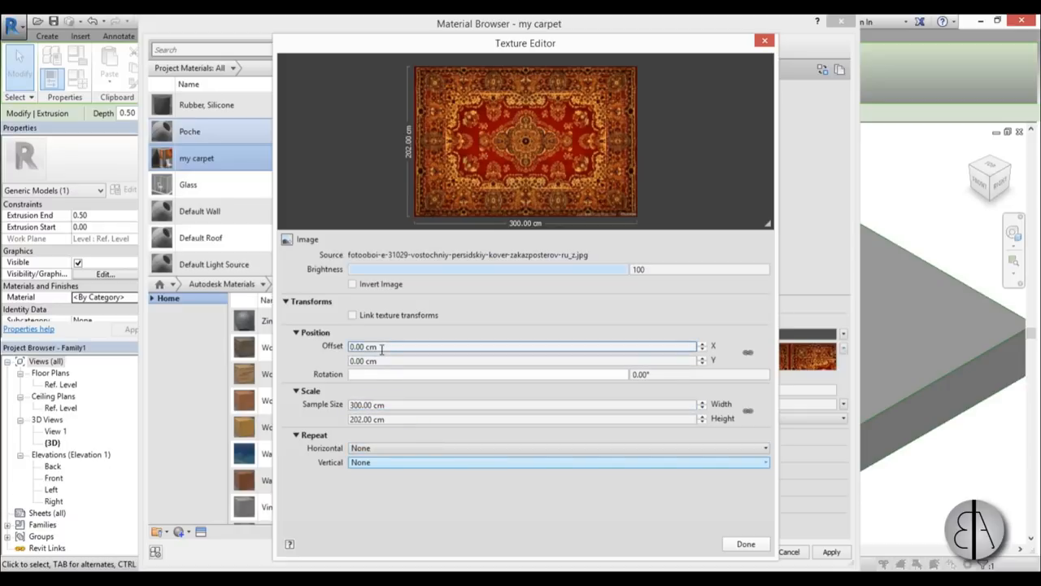
mouse_move(362, 346)
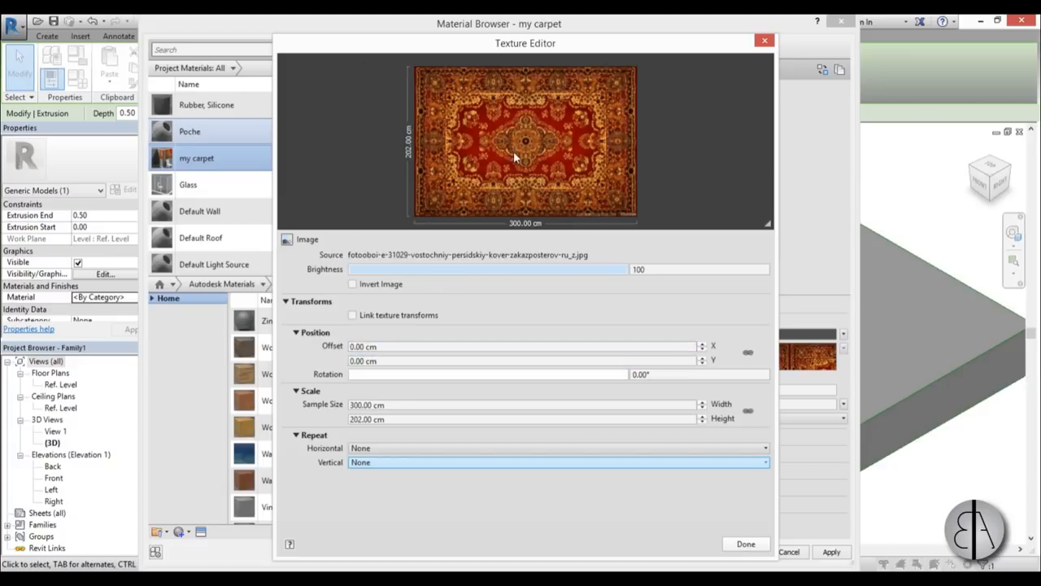
mouse_move(528, 144)
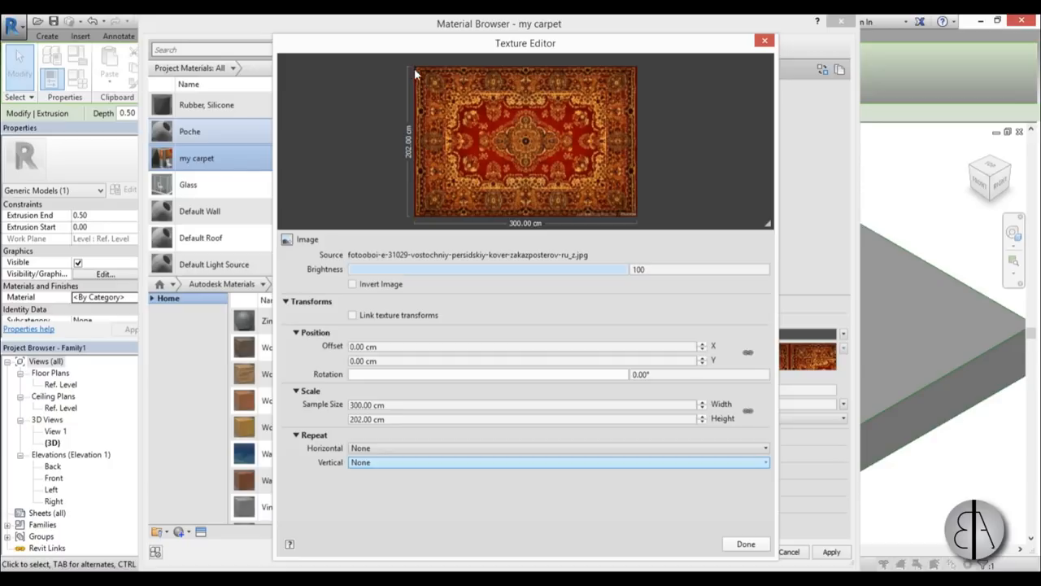
mouse_move(526, 144)
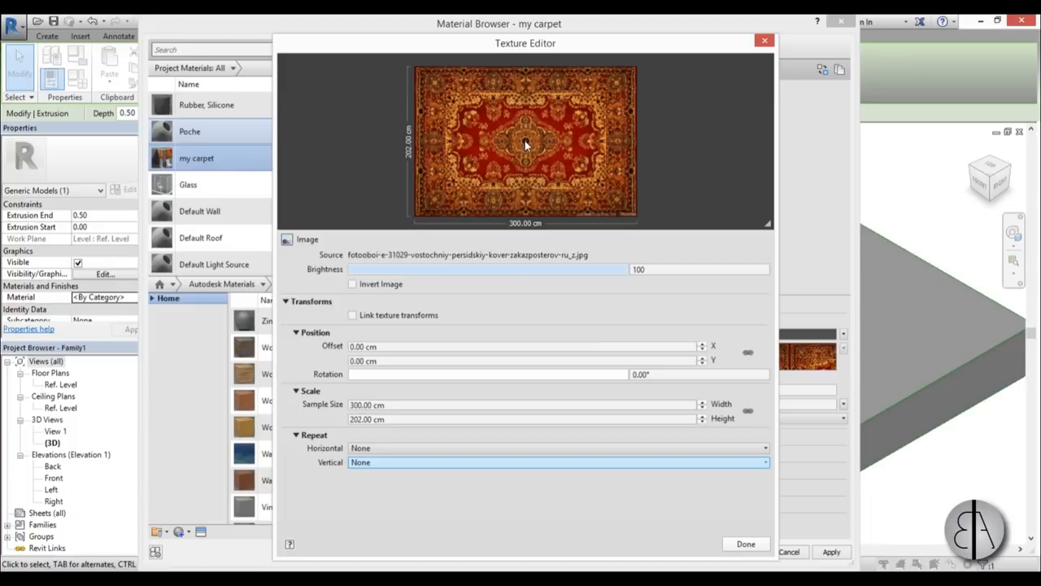
mouse_move(467, 184)
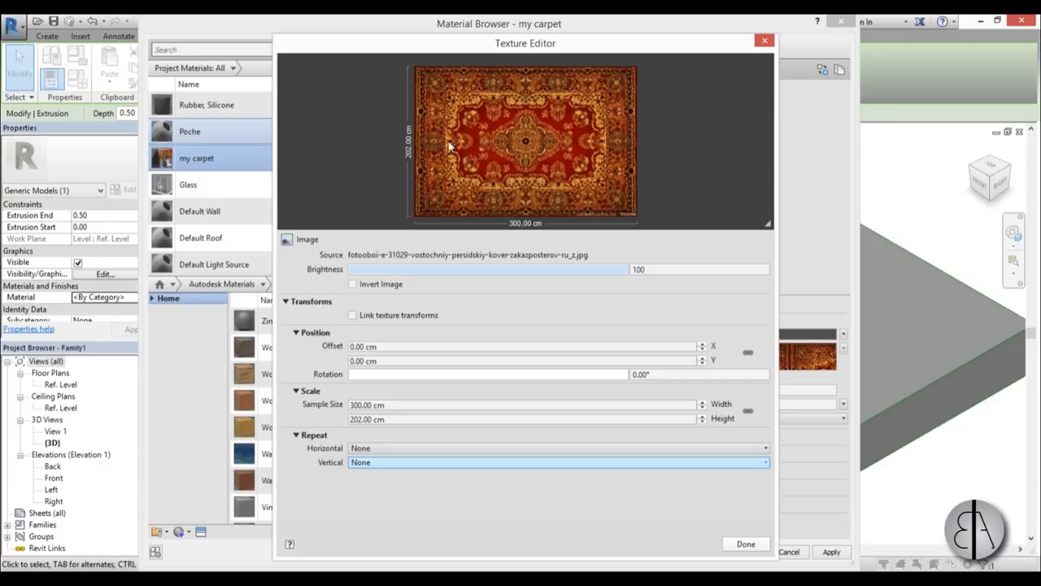
mouse_move(419, 147)
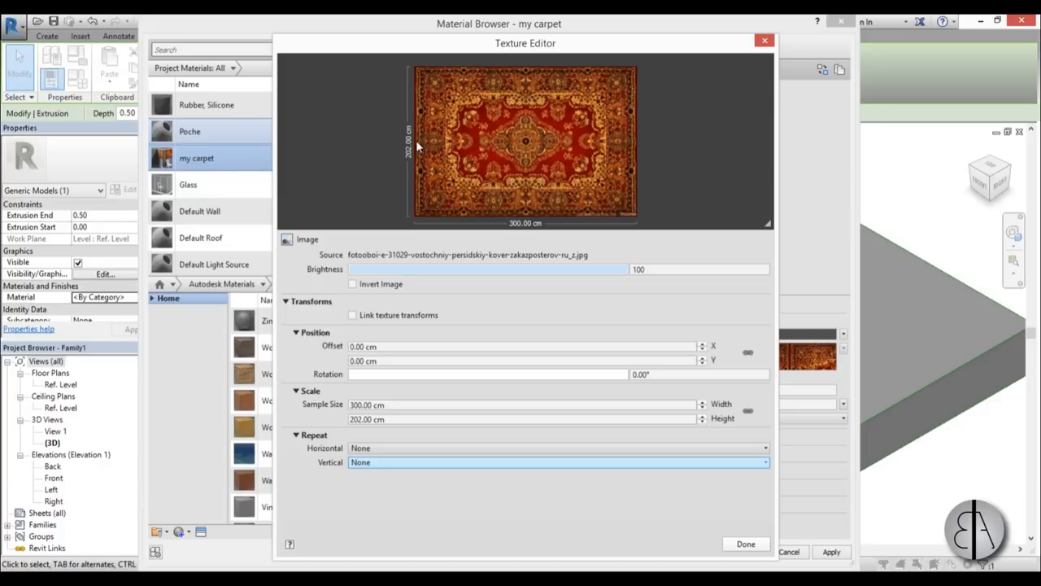
mouse_move(417, 143)
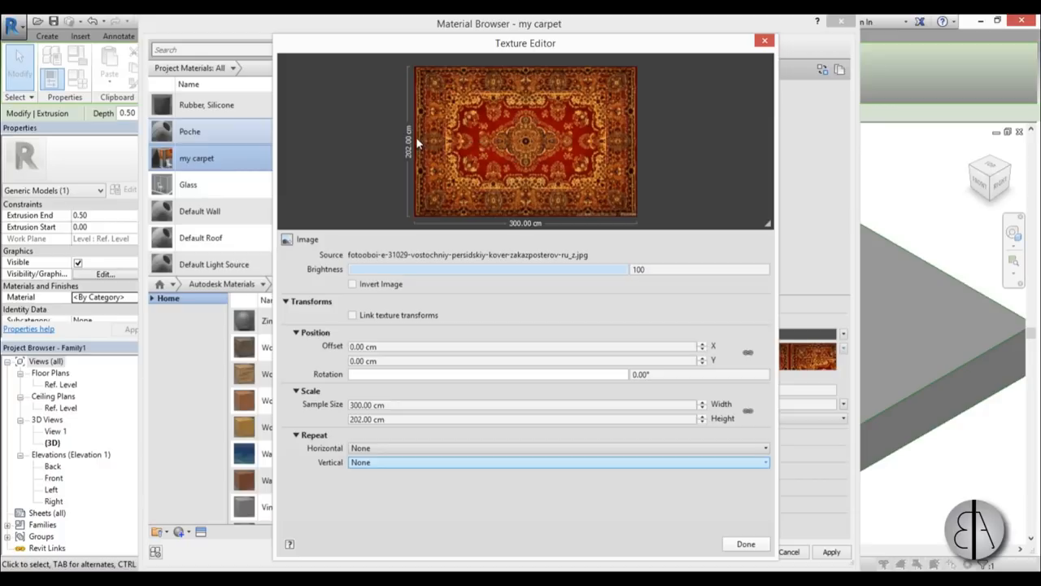
mouse_move(528, 146)
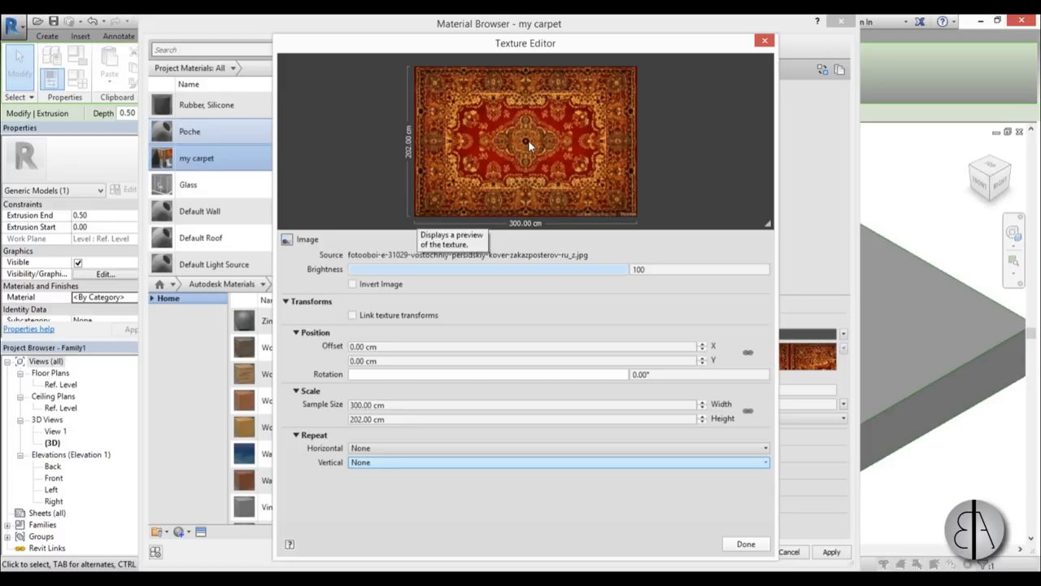
mouse_move(415, 146)
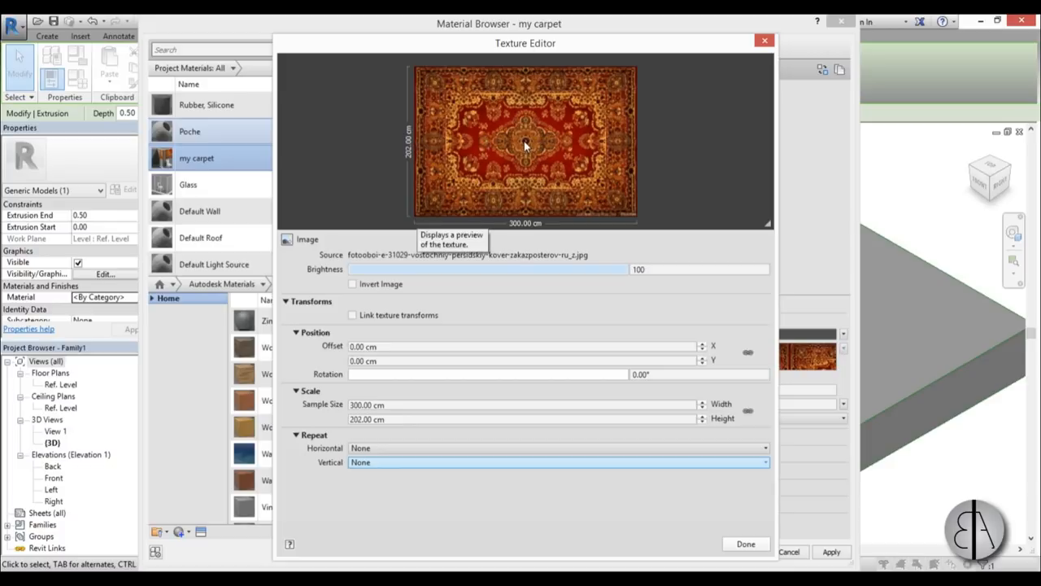
mouse_move(400, 418)
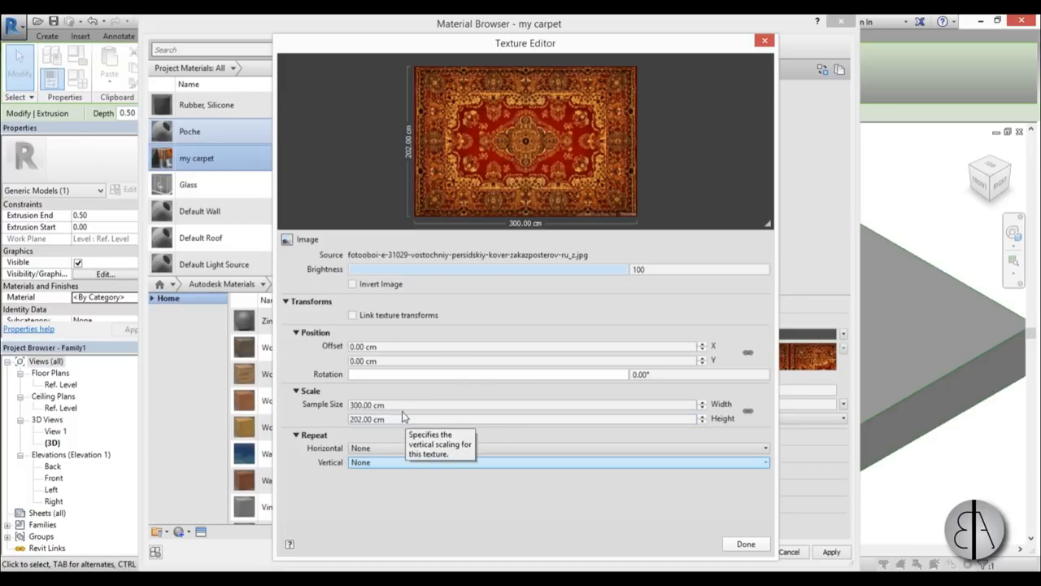
- Offset the carpet texture to -150 cm in X and -101 cm in Y
click(521, 346)
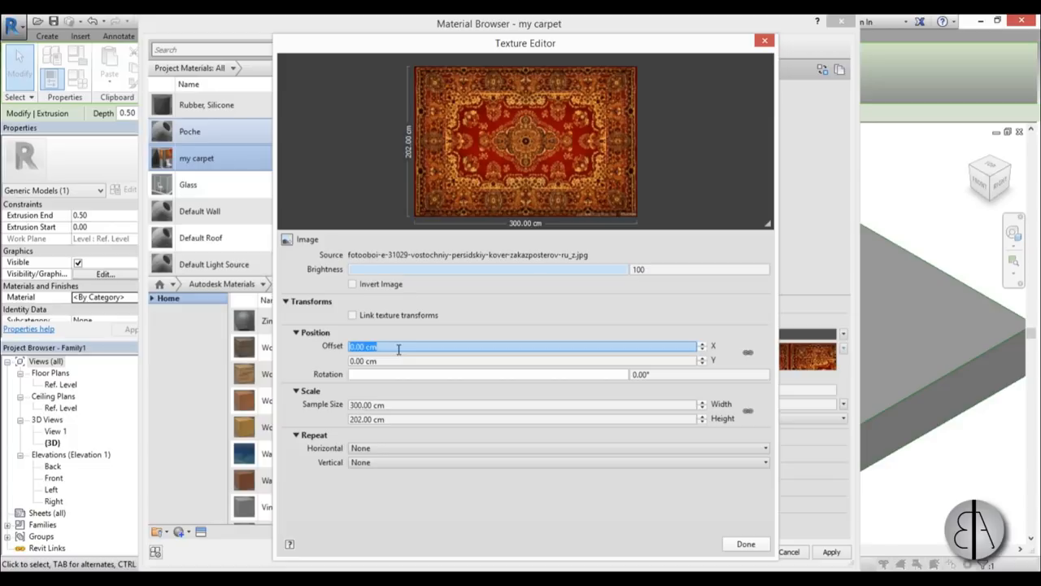
text(-150)
click(523, 361)
text(-101)
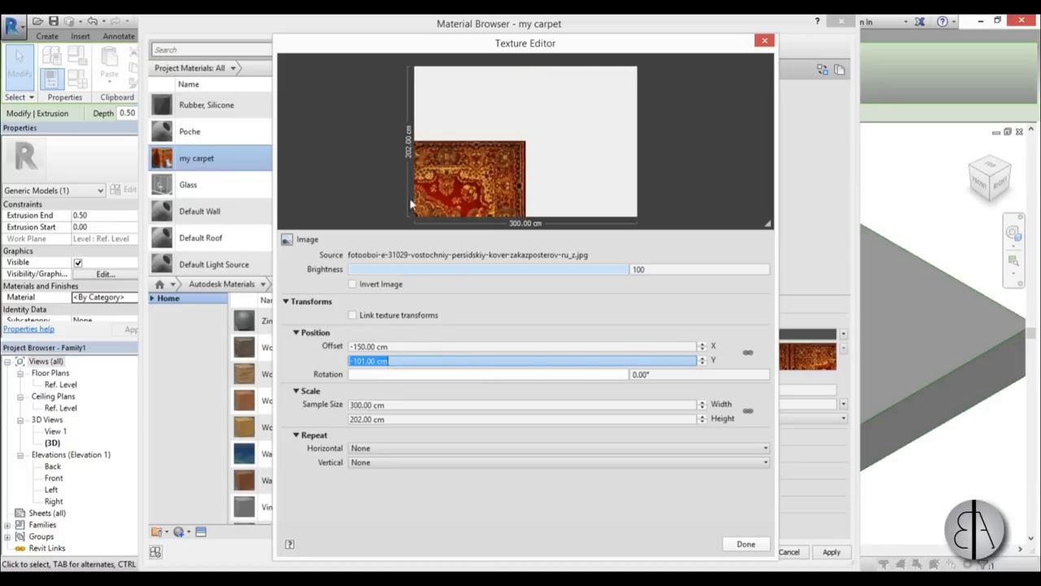
mouse_move(454, 179)
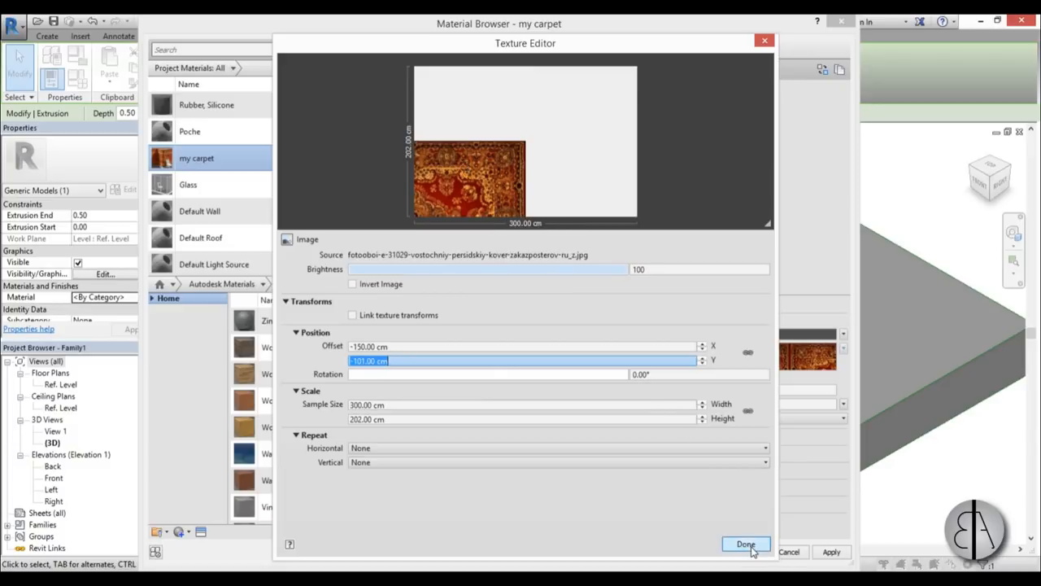
- Finish the texture edit and set the carpet glossiness to 0, keeping image fade at 100
click(746, 544)
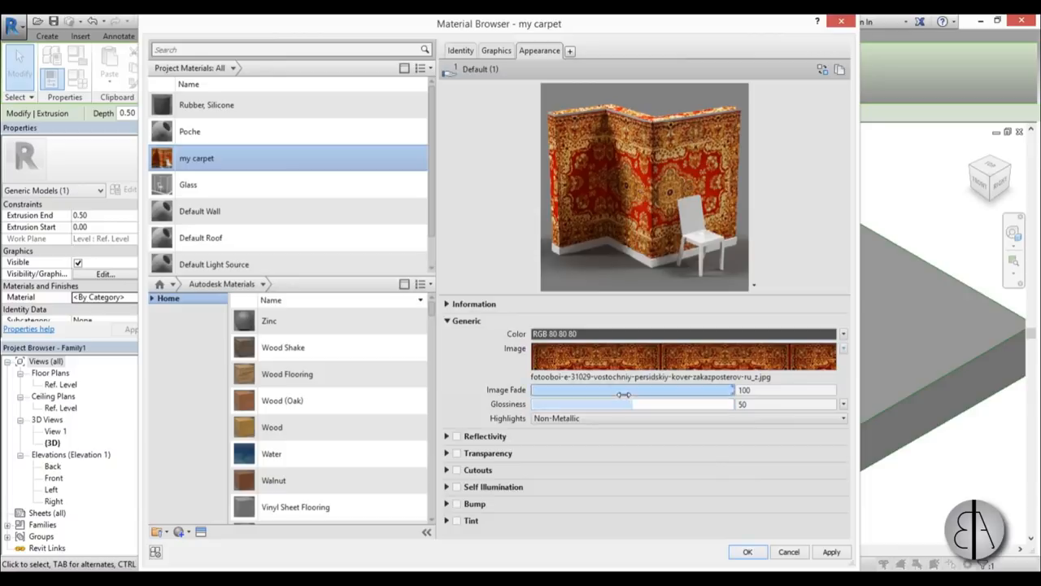
drag(626, 404, 554, 404)
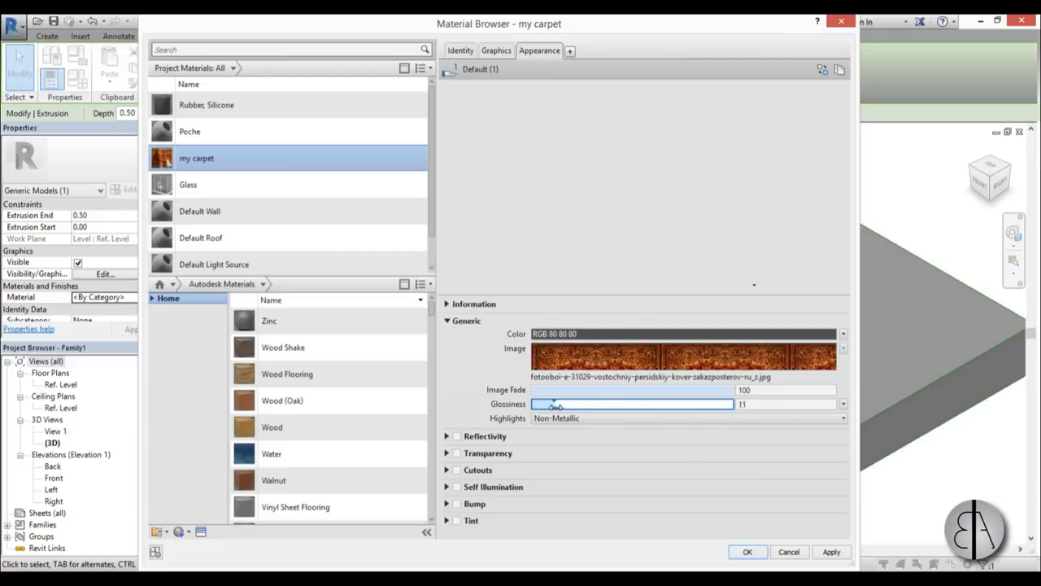
drag(553, 405, 532, 404)
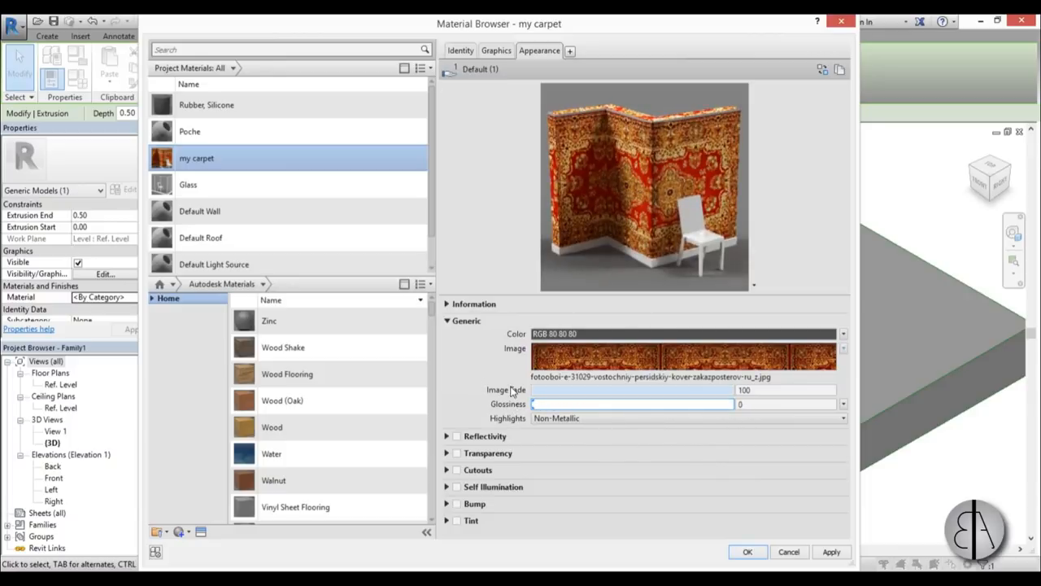
drag(830, 389, 695, 390)
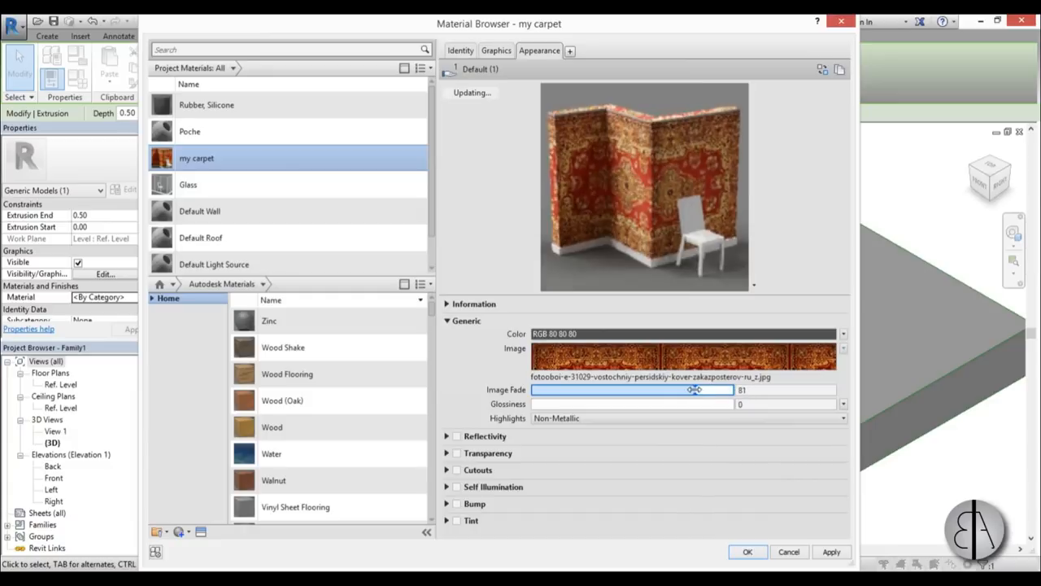
drag(696, 390, 712, 393)
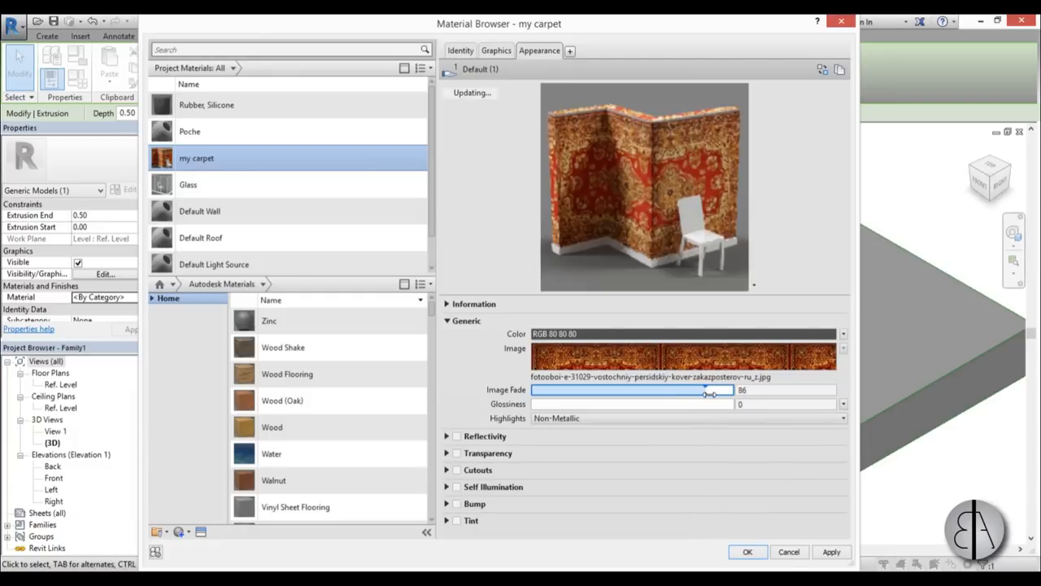
drag(705, 394, 733, 394)
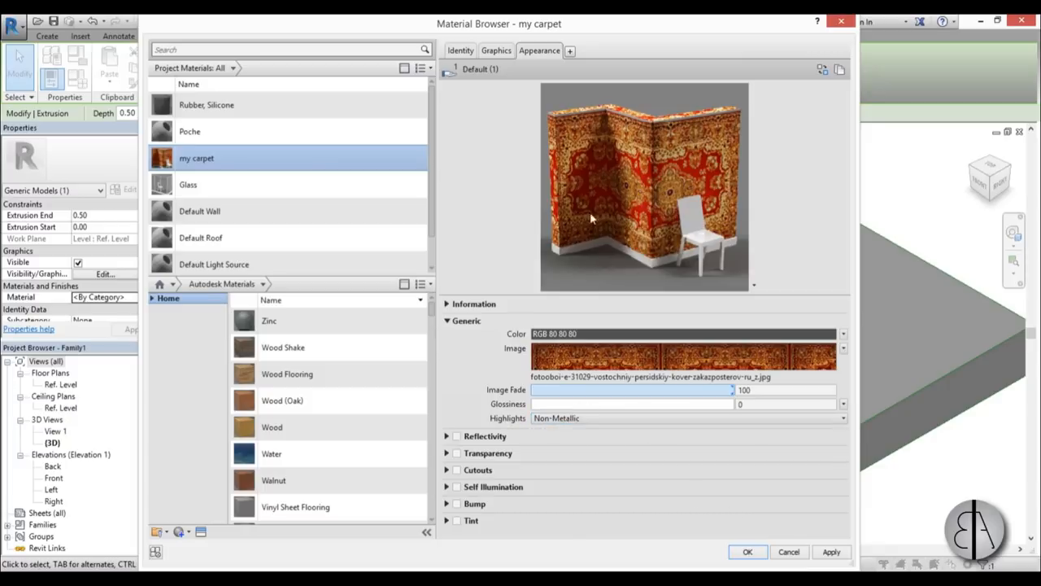
- Apply and accept the carpet material, then load the carpet family into the project
click(832, 551)
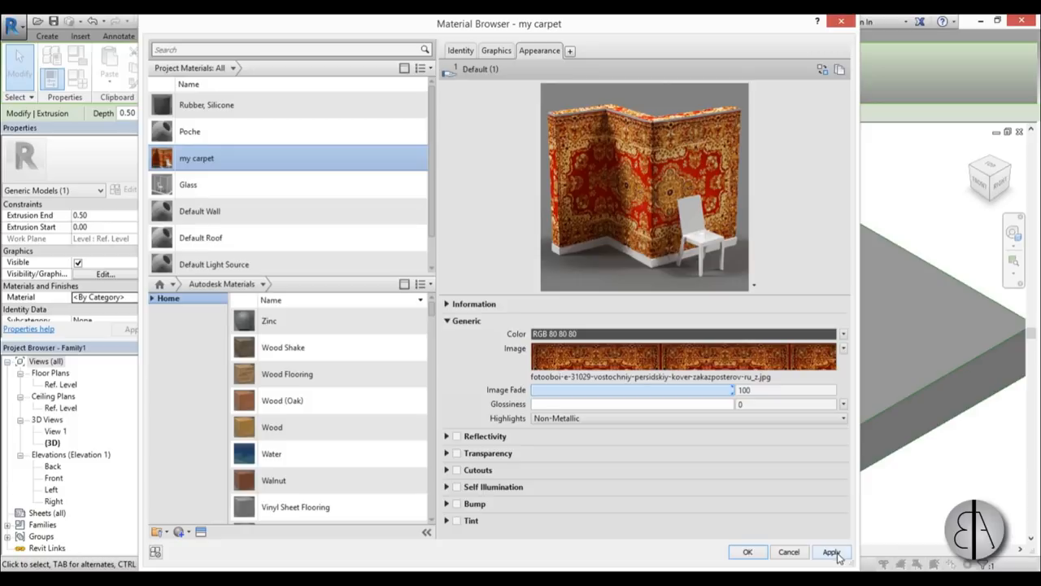
click(832, 552)
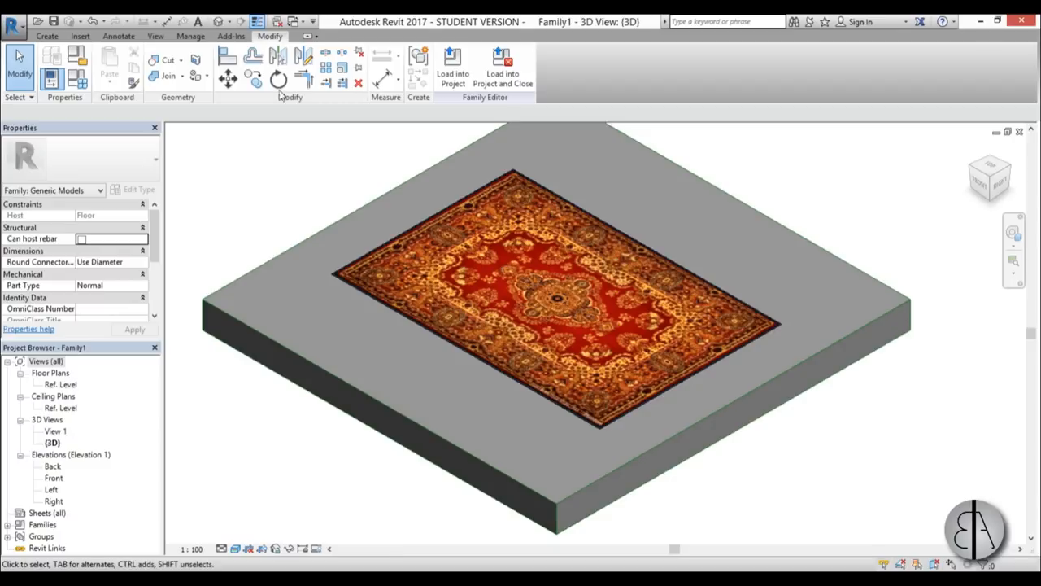
click(453, 69)
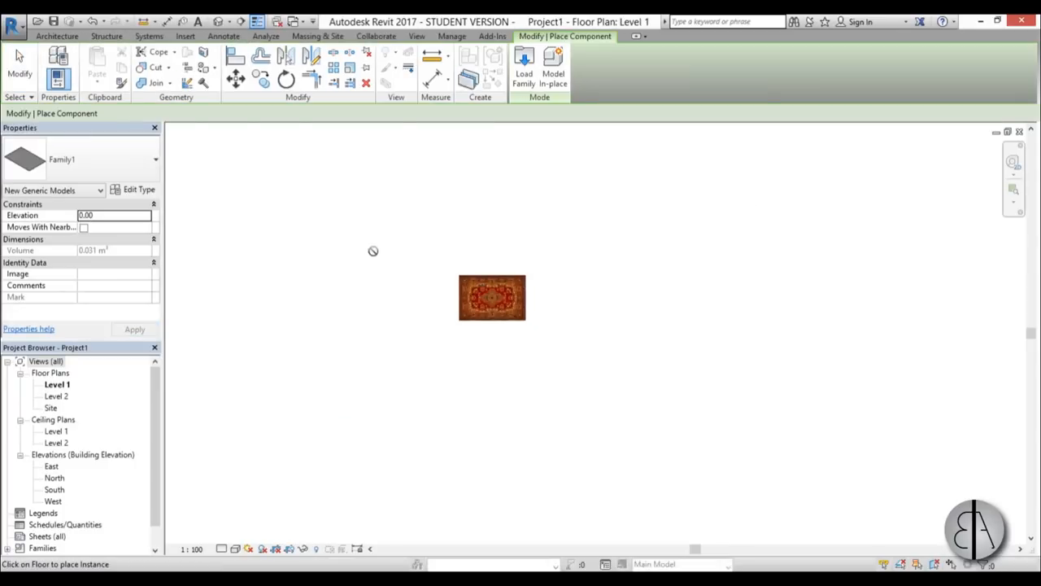
- Place carpet components on the Level 1 floor with Architecture > Component
click(185, 36)
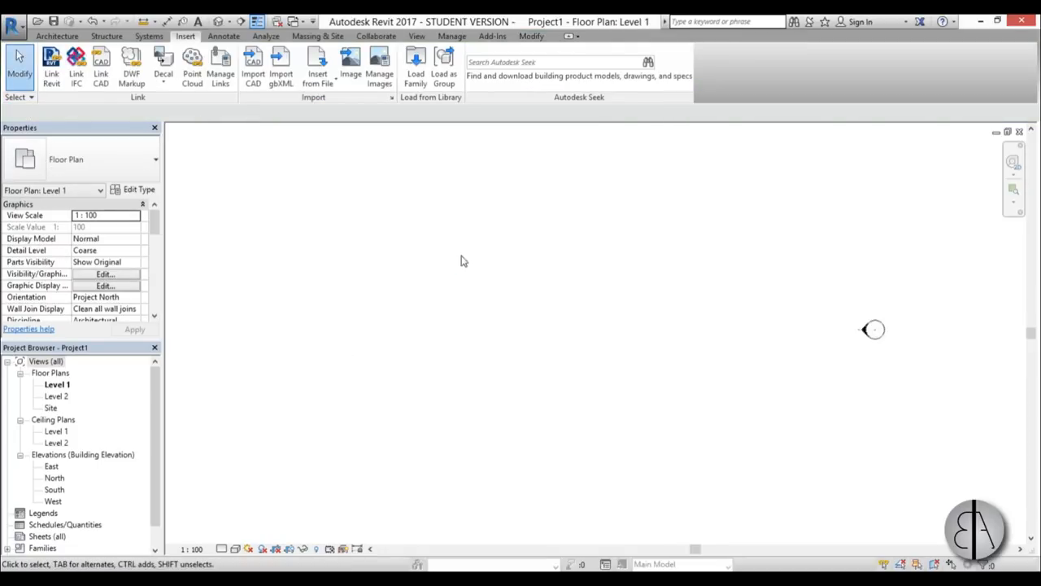
click(57, 35)
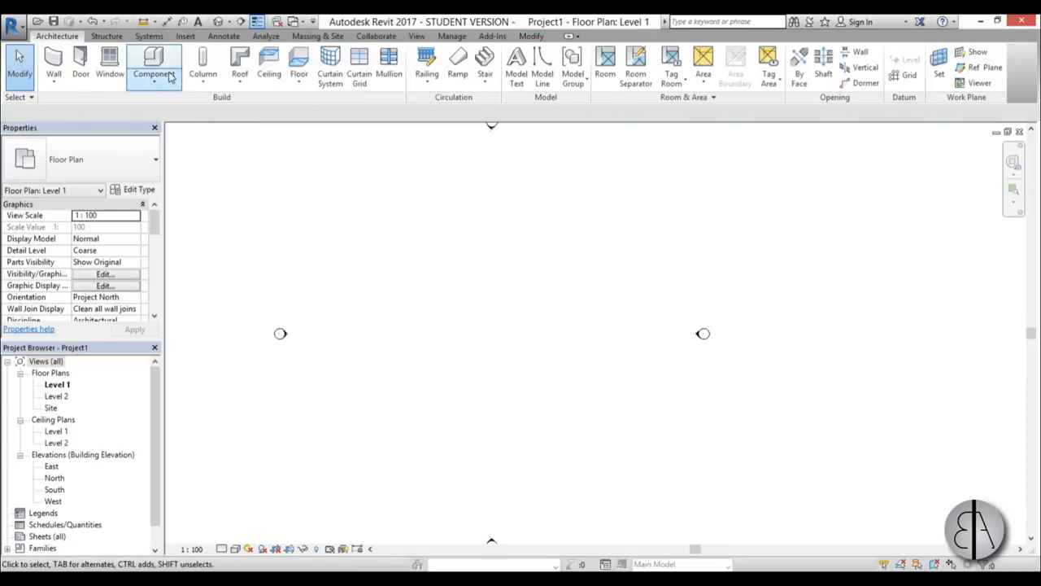
click(299, 65)
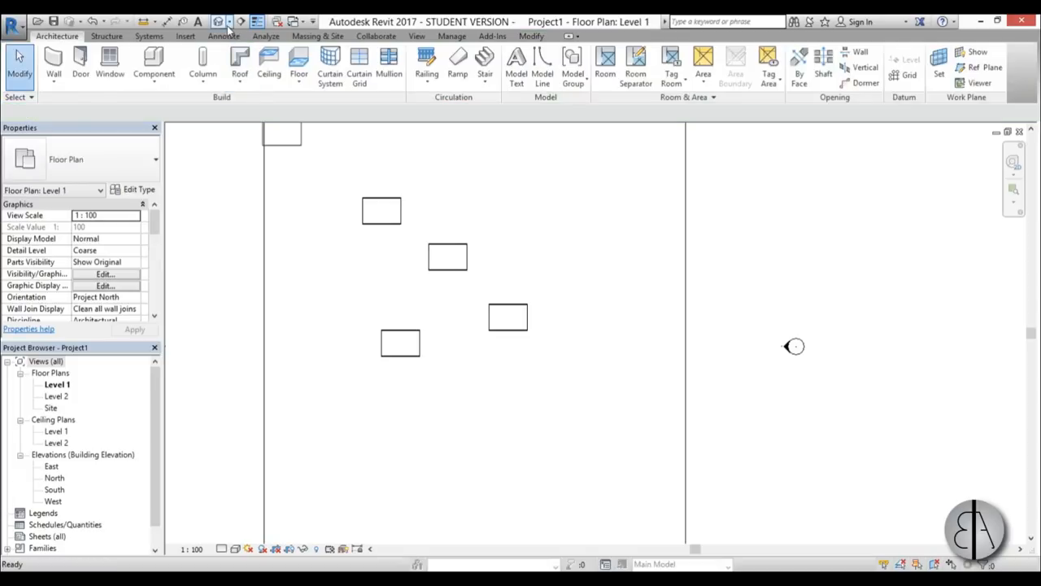
- Show the carpets in the default 3D view with the Realistic visual style
click(221, 22)
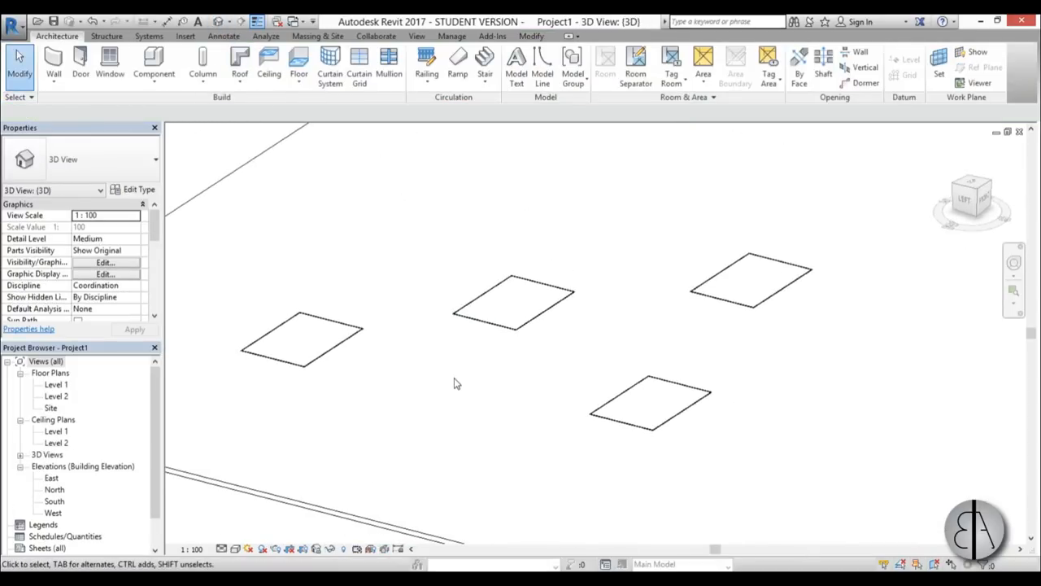
click(236, 548)
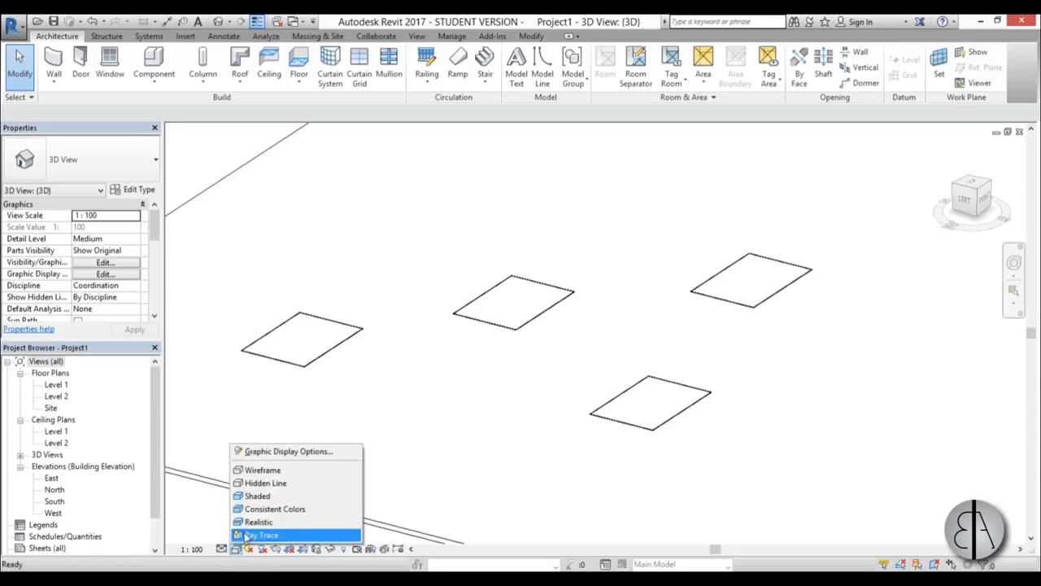
click(258, 522)
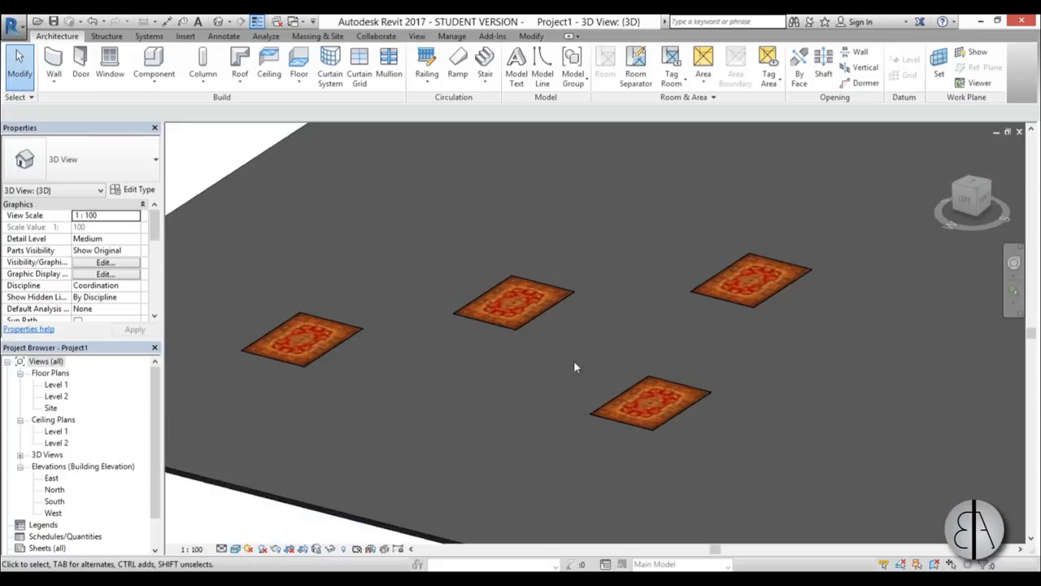